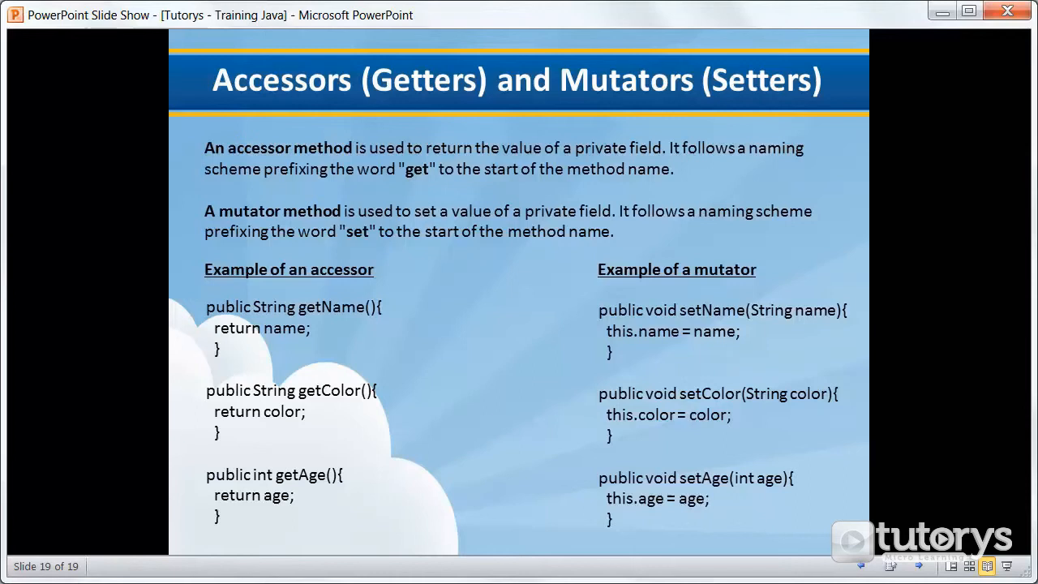
pyautogui.moveTo(795, 438)
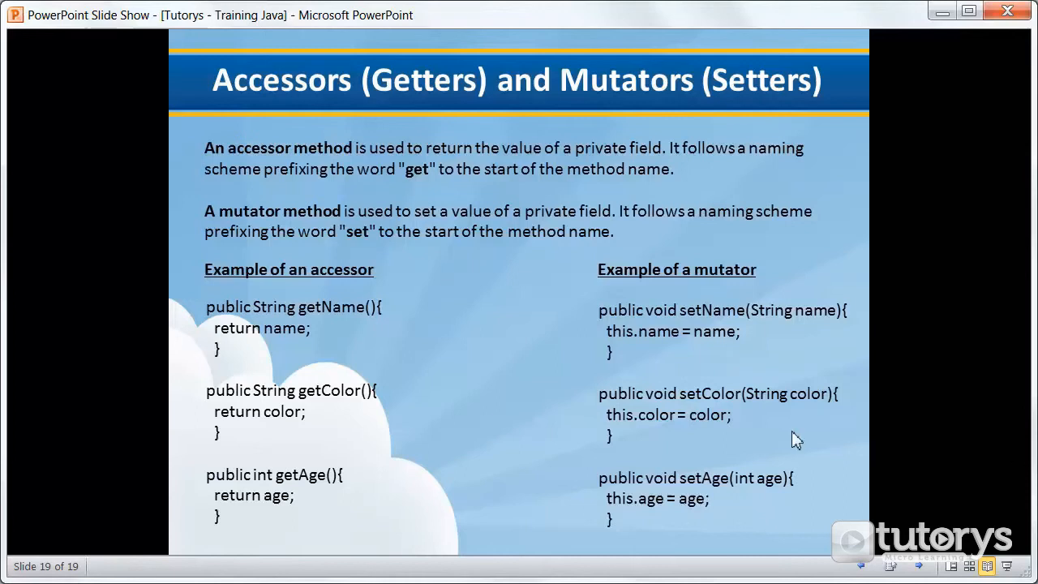
pyautogui.moveTo(302, 545)
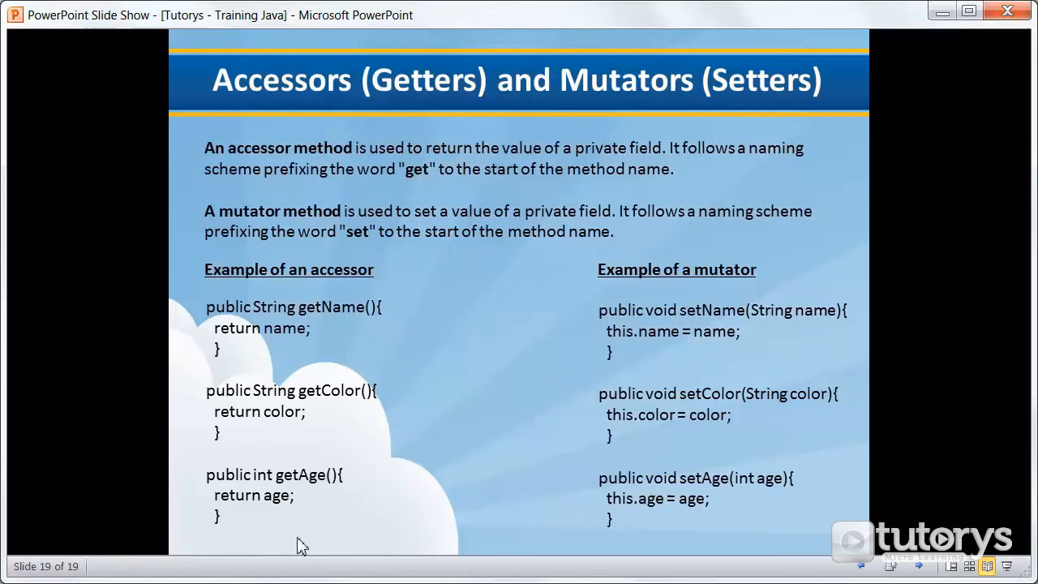
pyautogui.moveTo(201, 289)
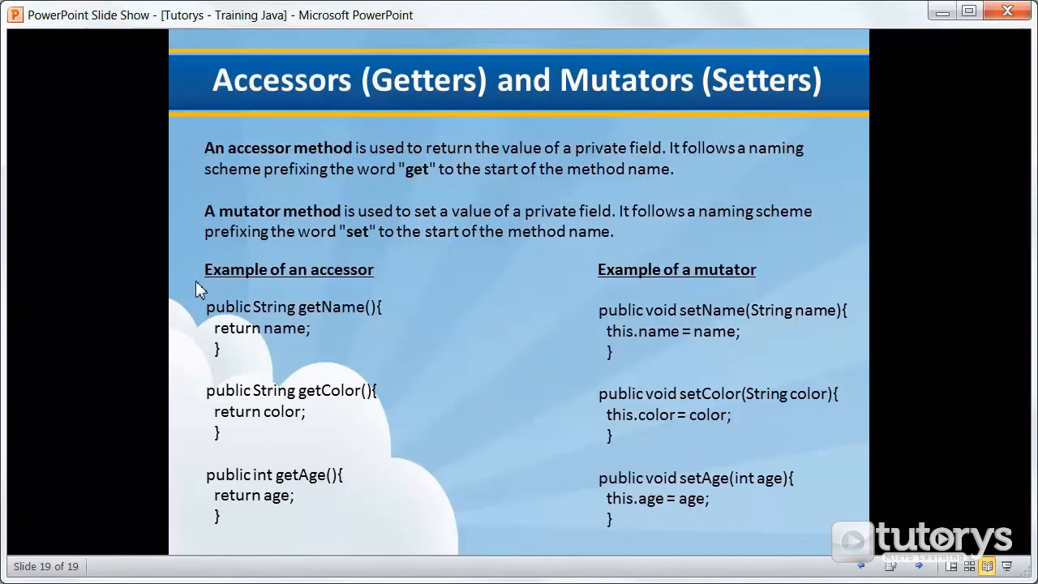
pyautogui.moveTo(279, 331)
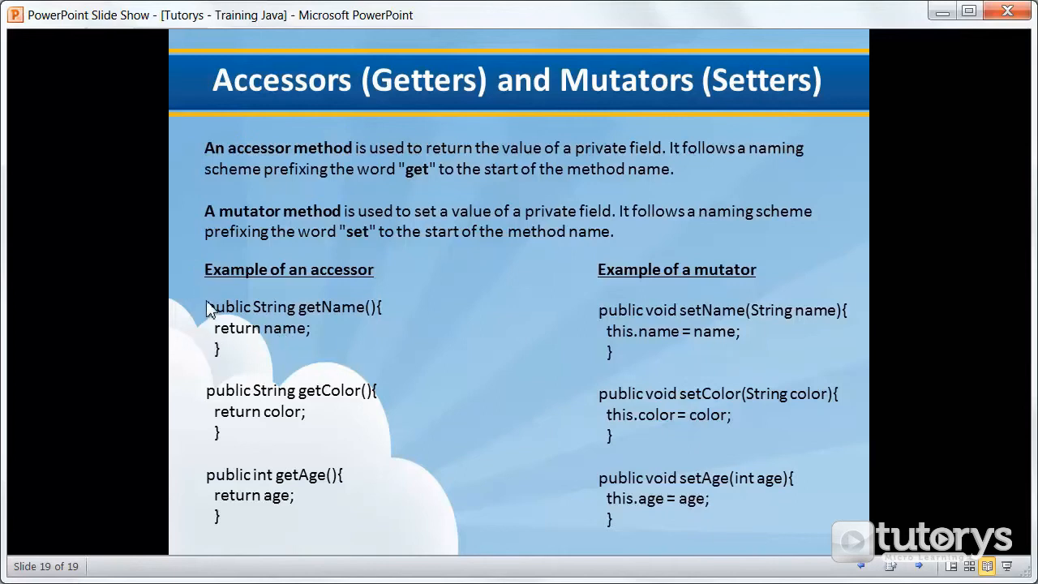
pyautogui.moveTo(204, 322)
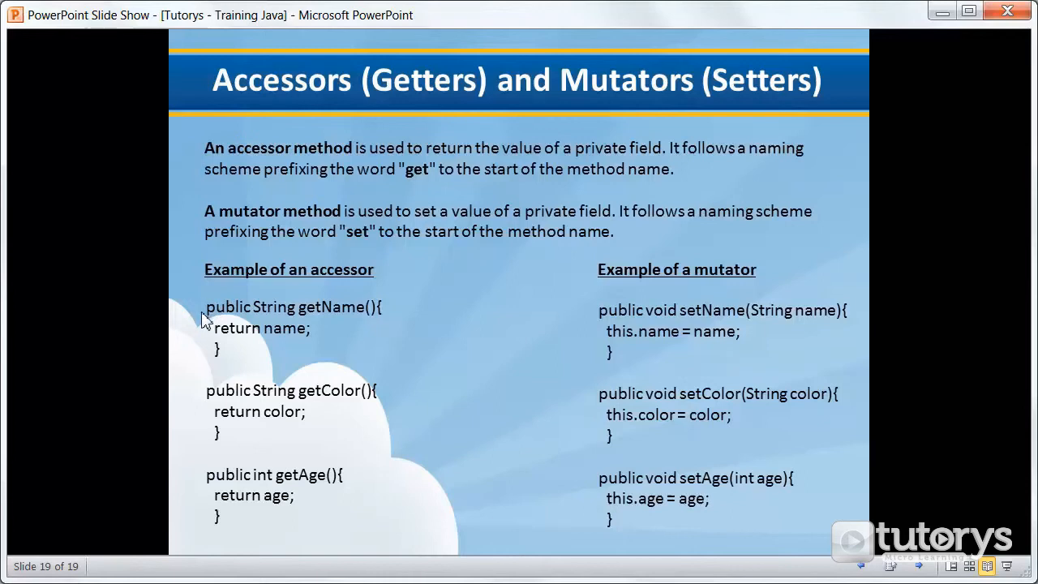
pyautogui.moveTo(225, 321)
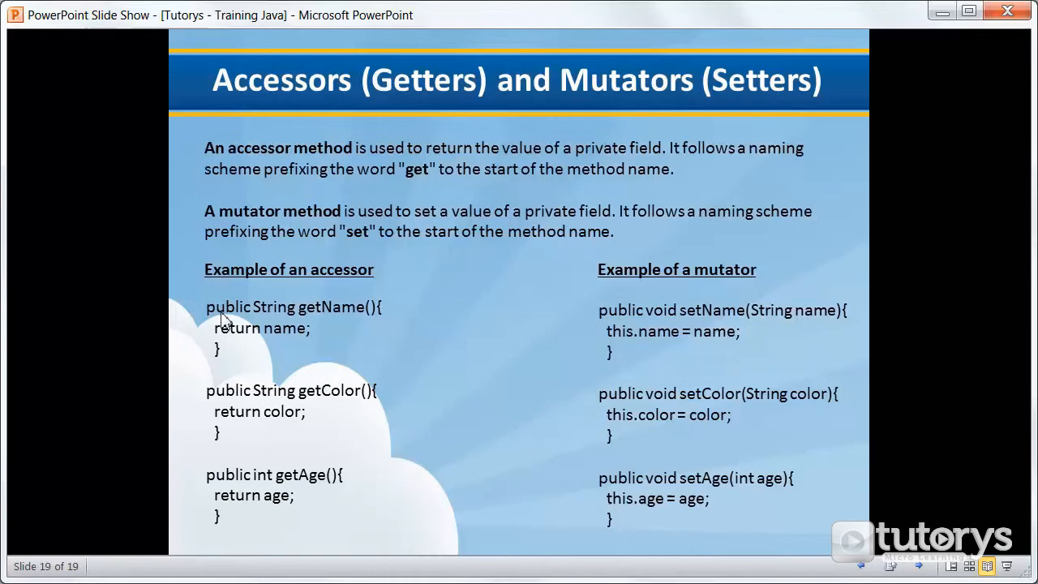
pyautogui.moveTo(274, 318)
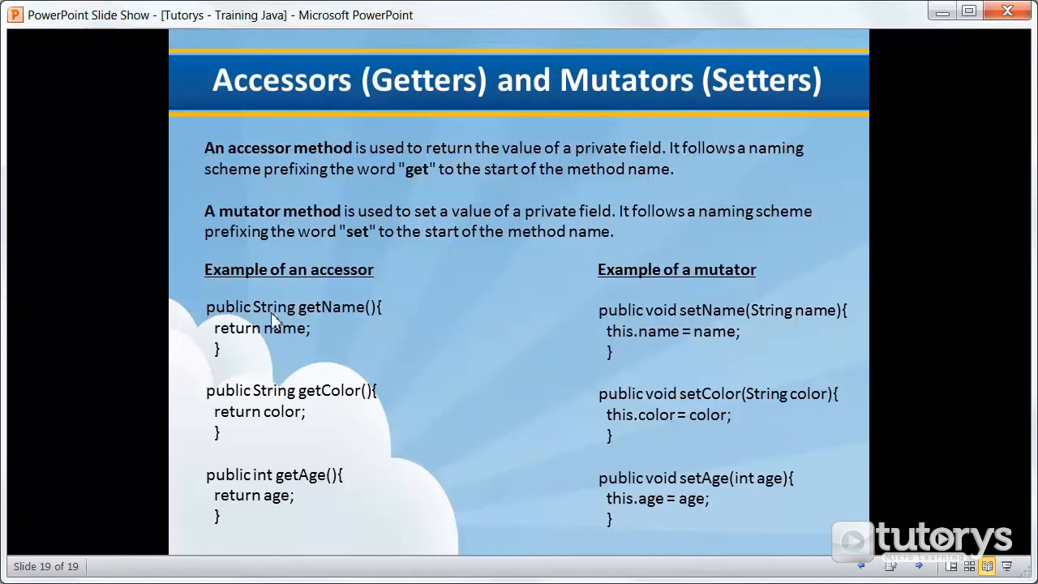
pyautogui.moveTo(279, 318)
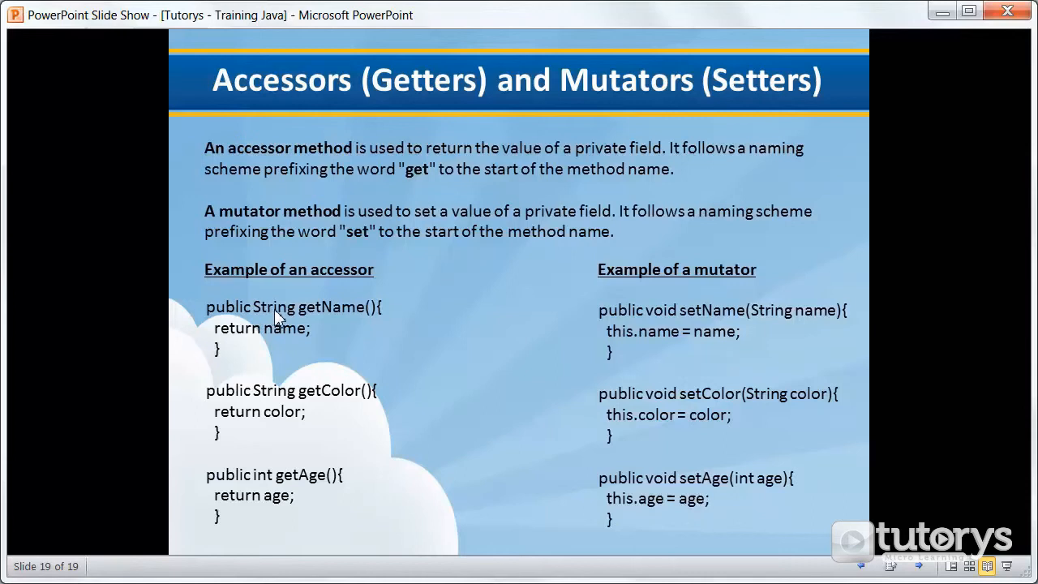
pyautogui.moveTo(308, 315)
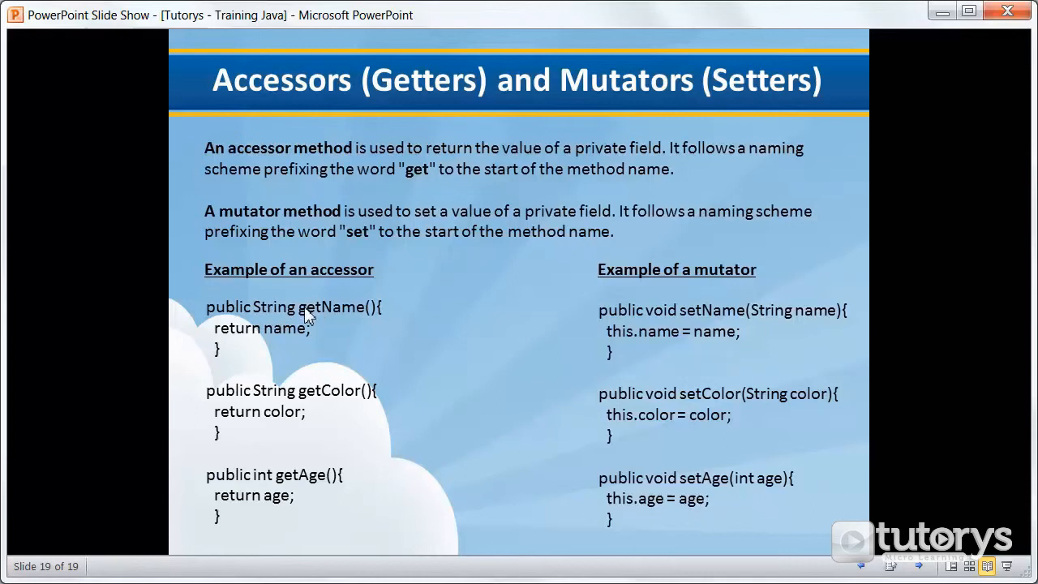
pyautogui.moveTo(420, 180)
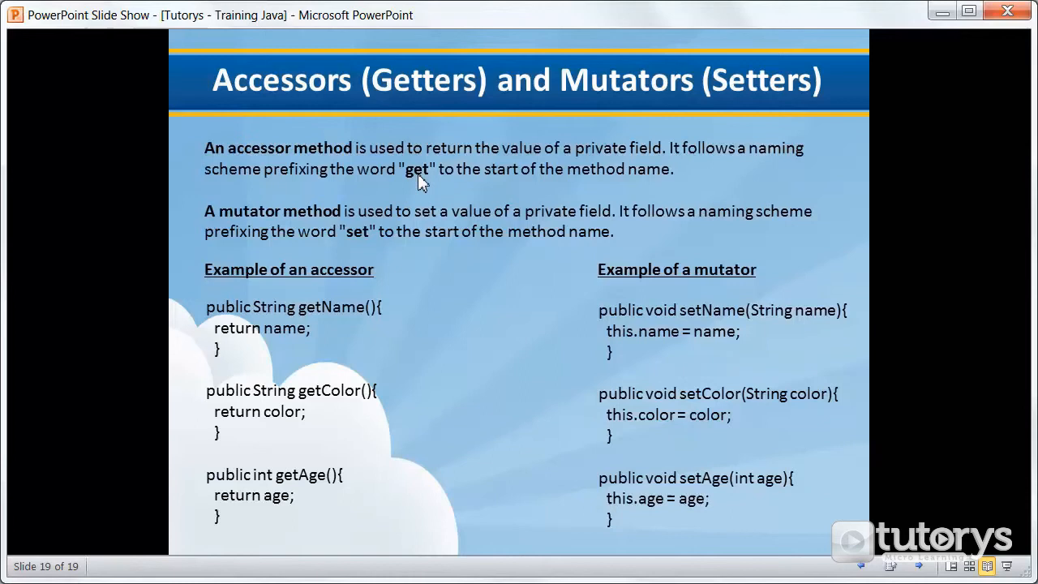
pyautogui.moveTo(351, 292)
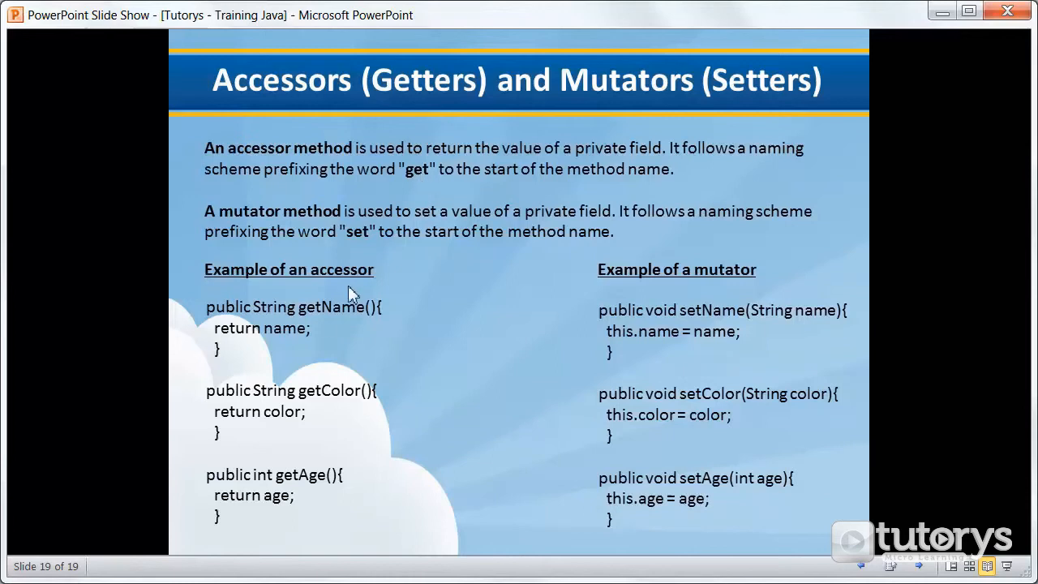
pyautogui.moveTo(302, 318)
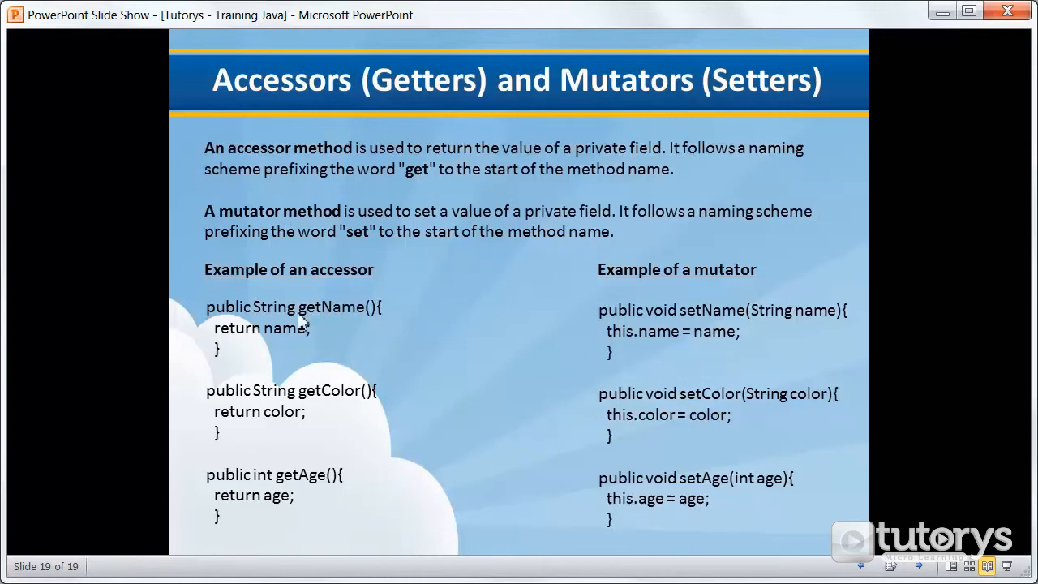
pyautogui.moveTo(337, 333)
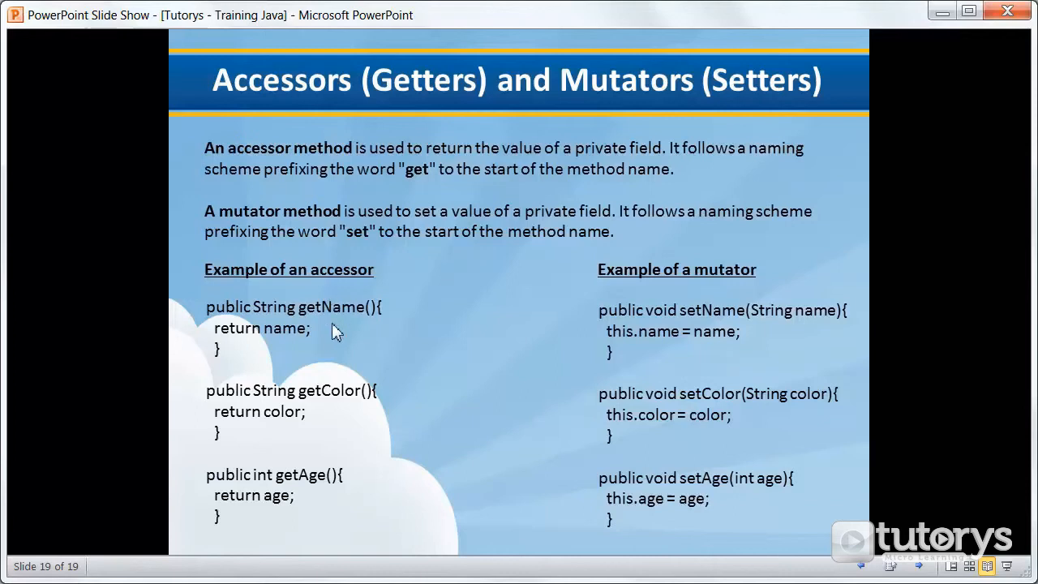
pyautogui.moveTo(237, 331)
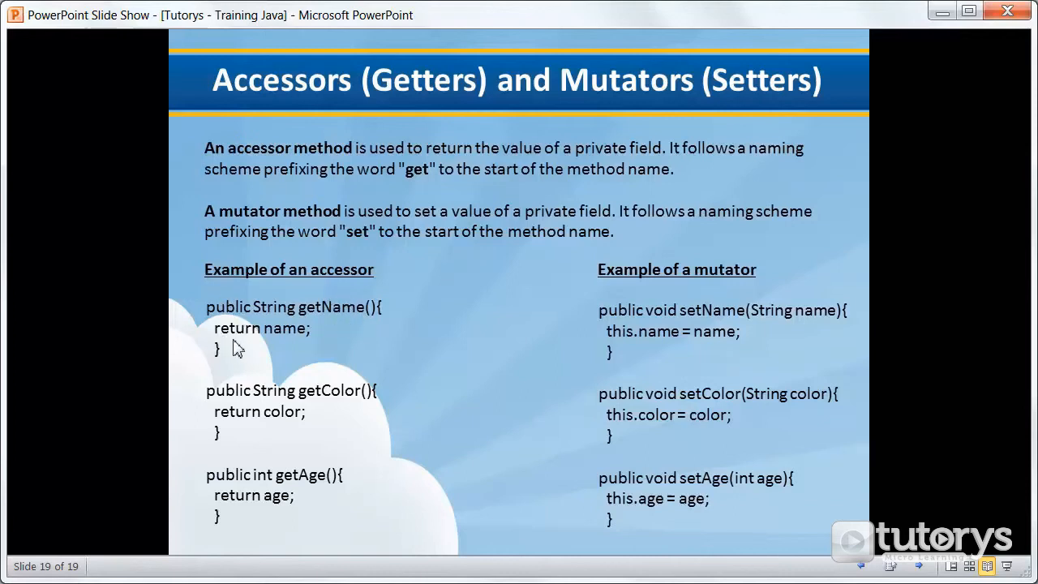
pyautogui.moveTo(355, 317)
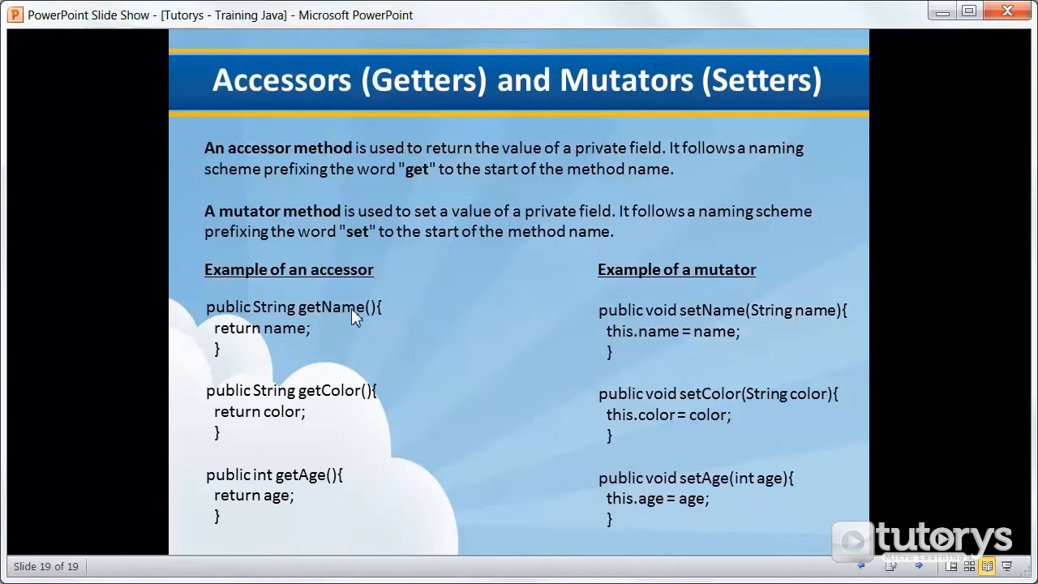
pyautogui.moveTo(279, 344)
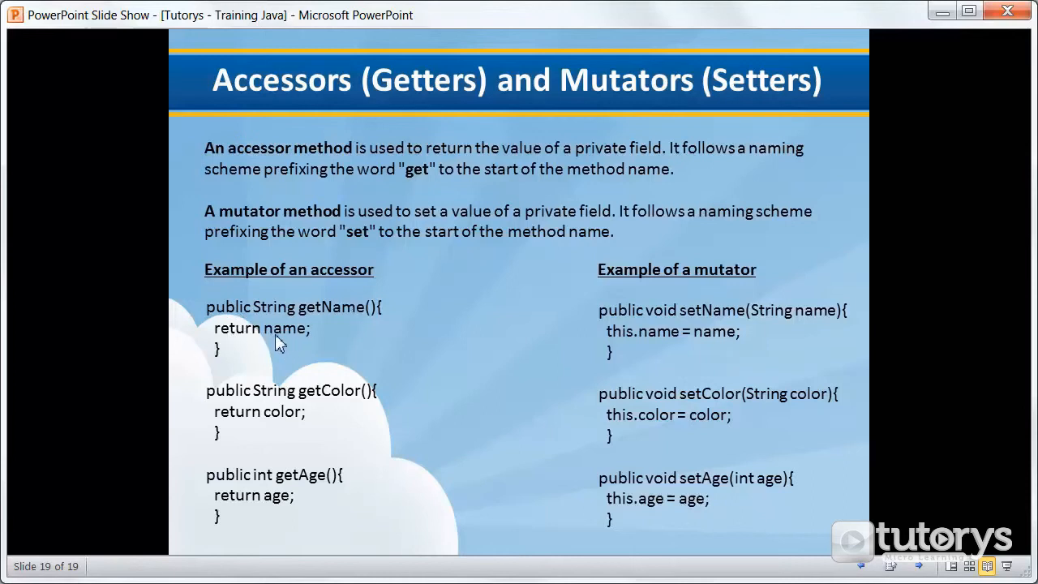
pyautogui.moveTo(294, 340)
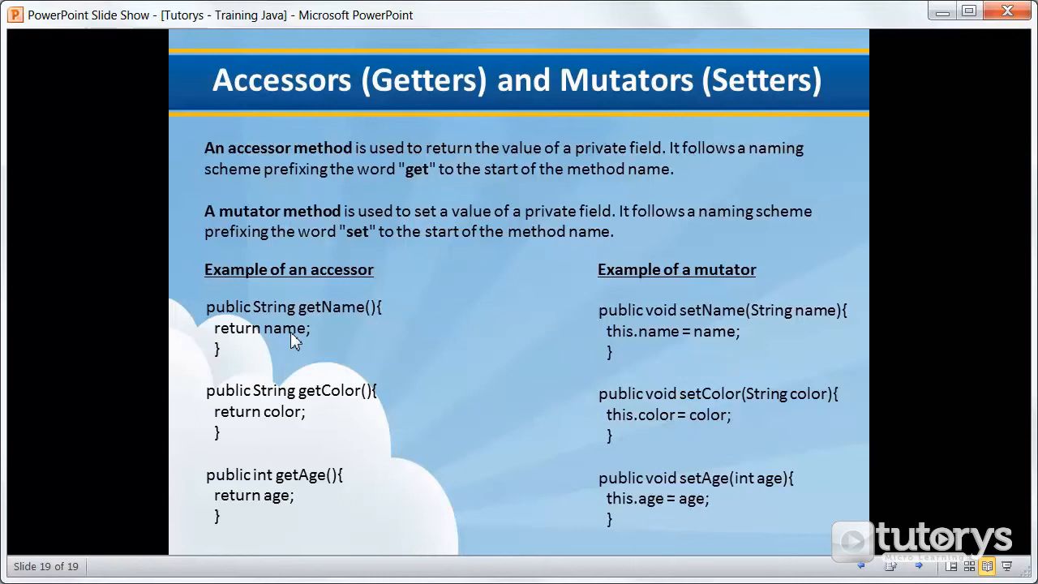
pyautogui.moveTo(52, 474)
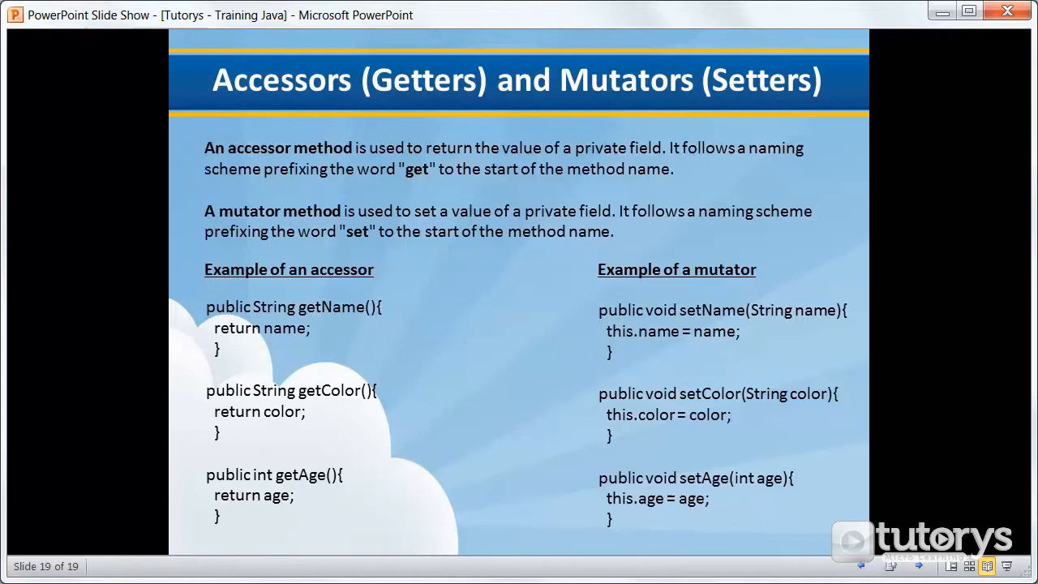
pyautogui.moveTo(279, 340)
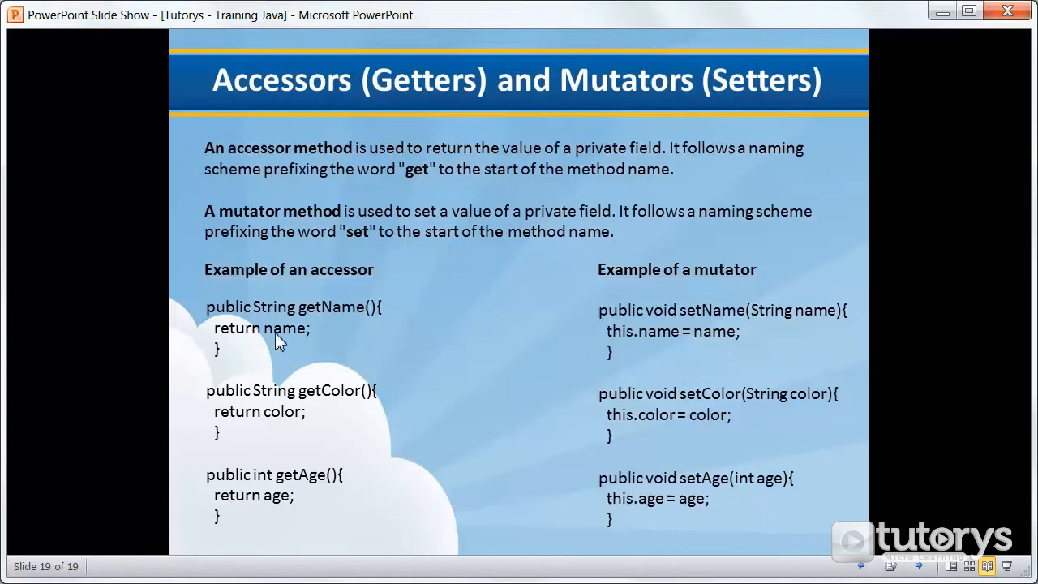
pyautogui.moveTo(261, 299)
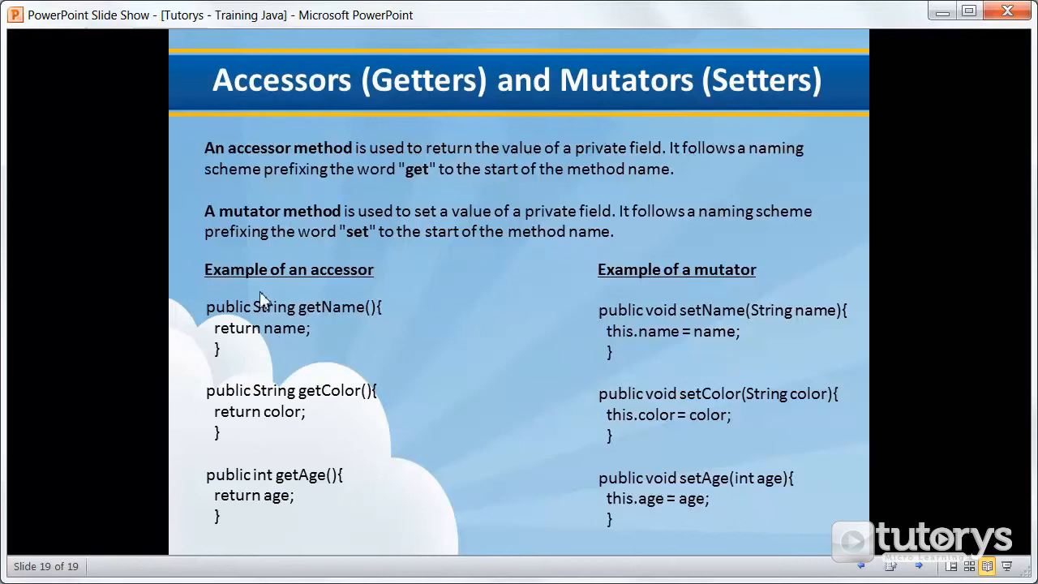
pyautogui.moveTo(302, 321)
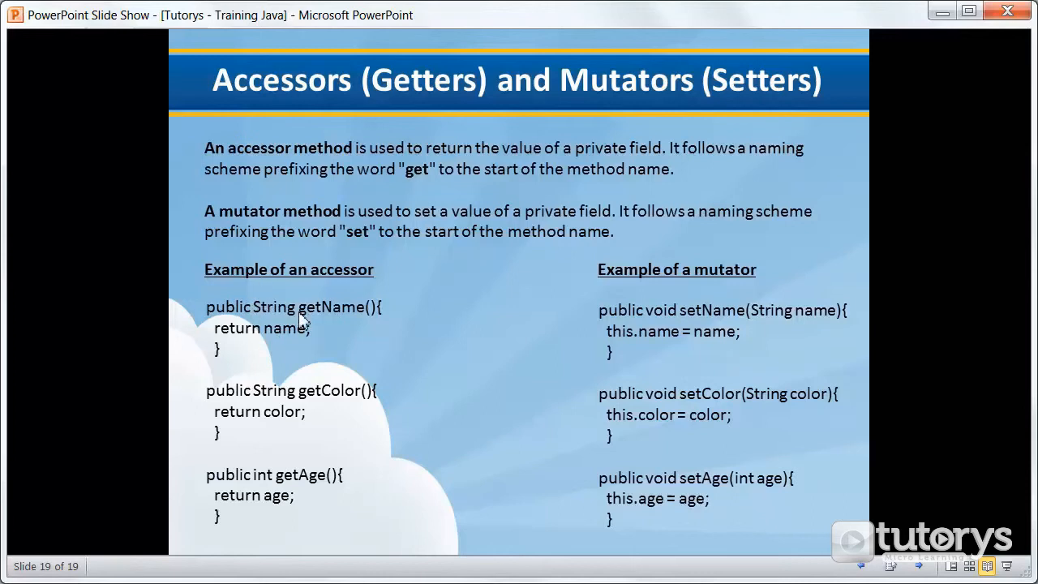
pyautogui.moveTo(231, 344)
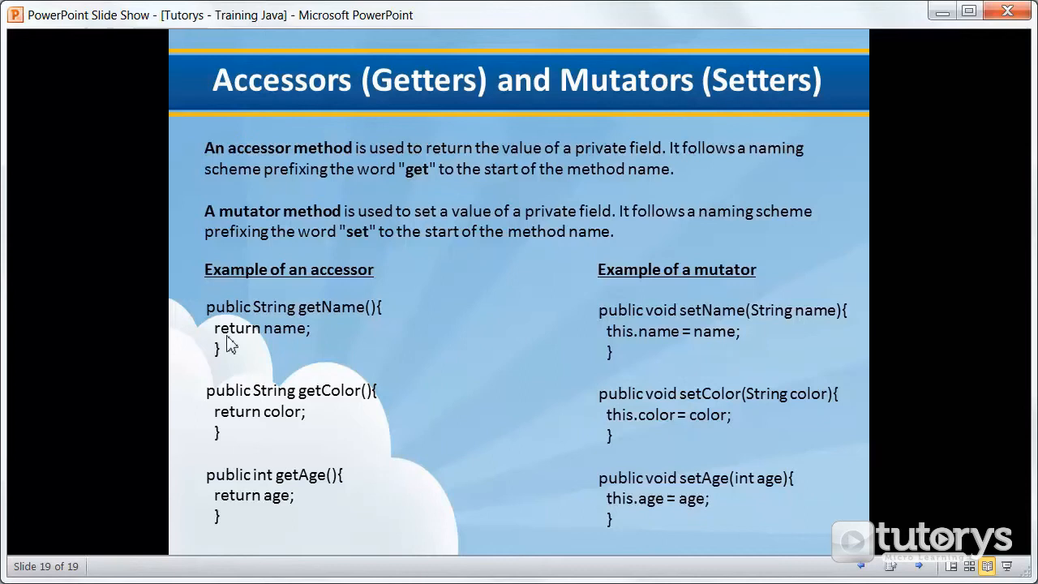
pyautogui.moveTo(279, 343)
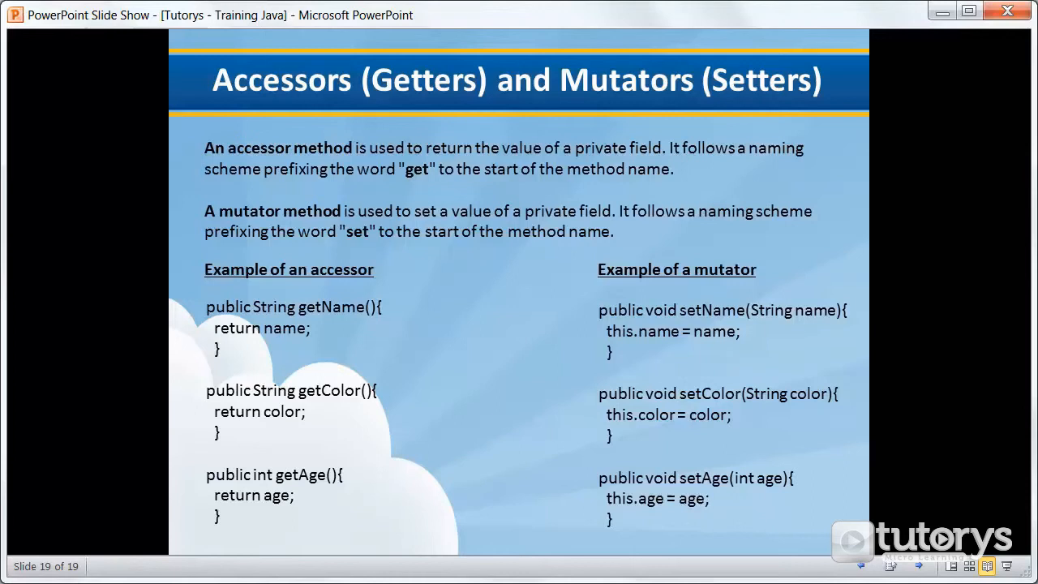
pyautogui.moveTo(258, 425)
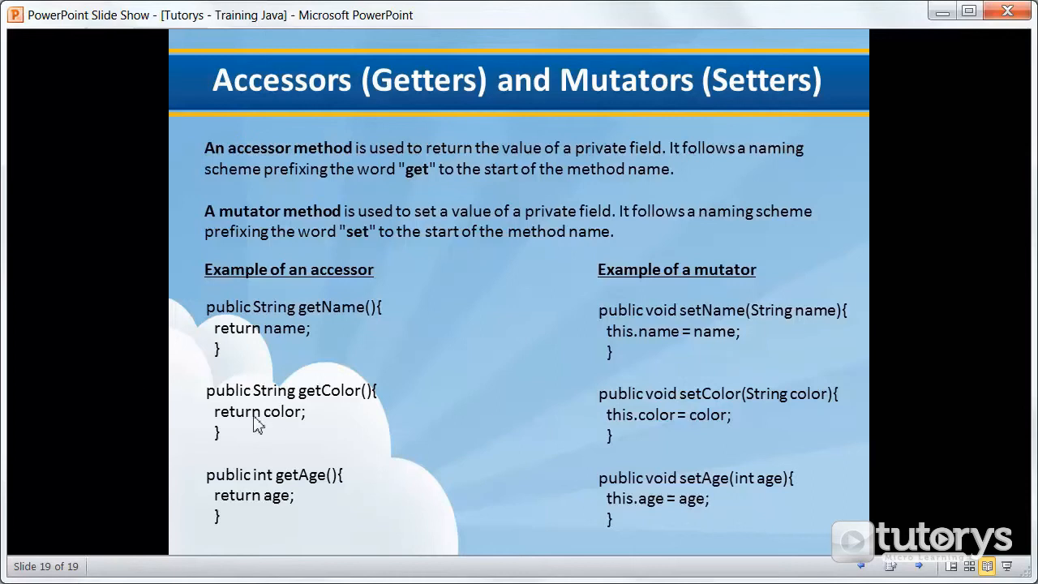
pyautogui.moveTo(269, 409)
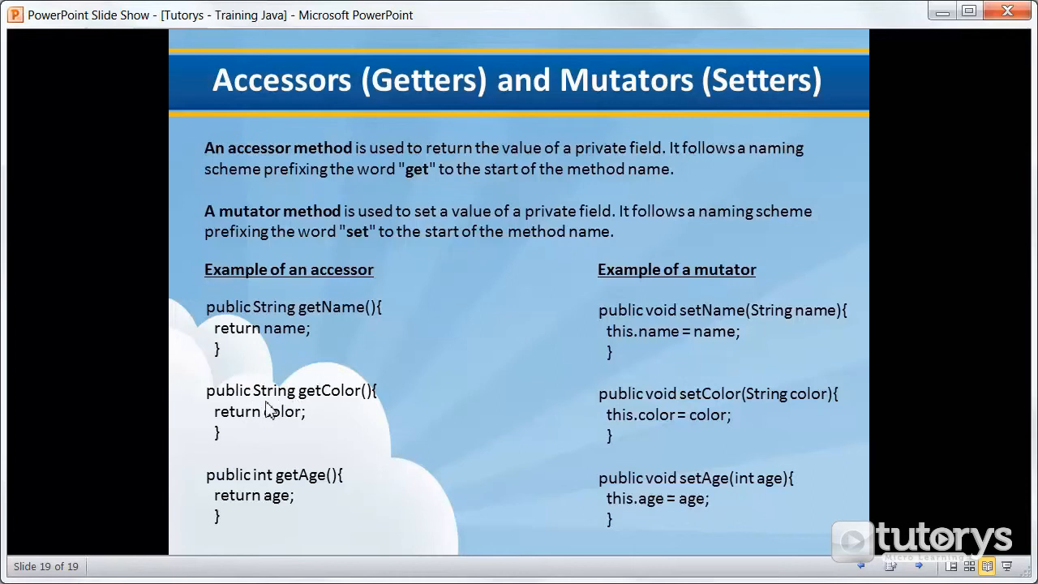
pyautogui.moveTo(341, 405)
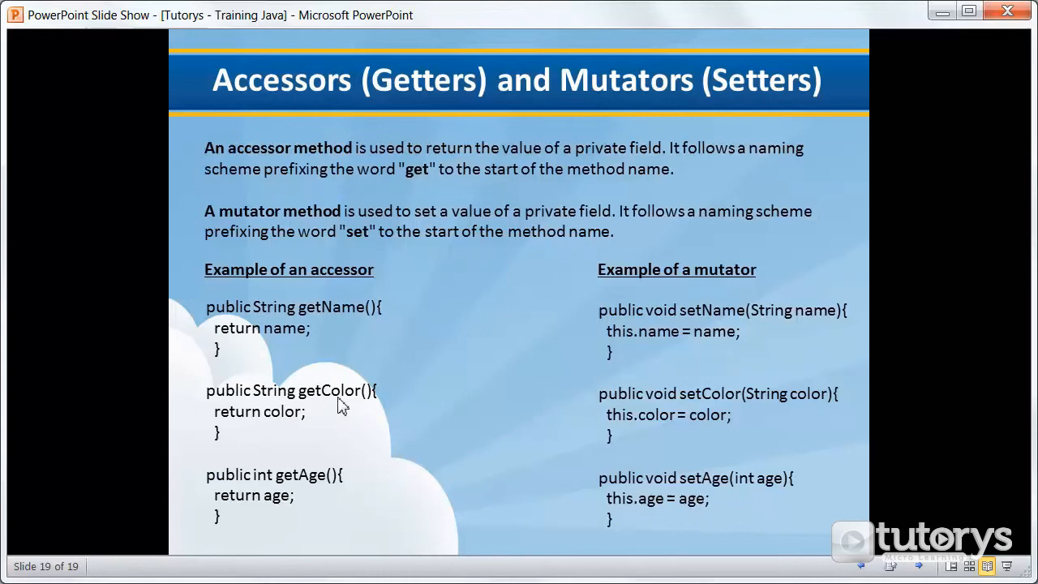
pyautogui.moveTo(321, 405)
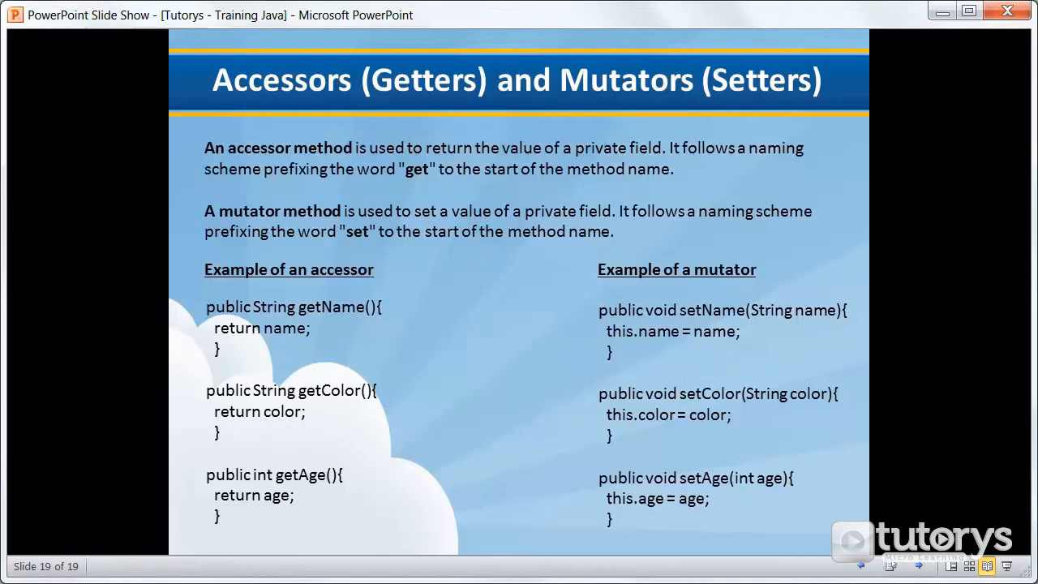
pyautogui.moveTo(273, 510)
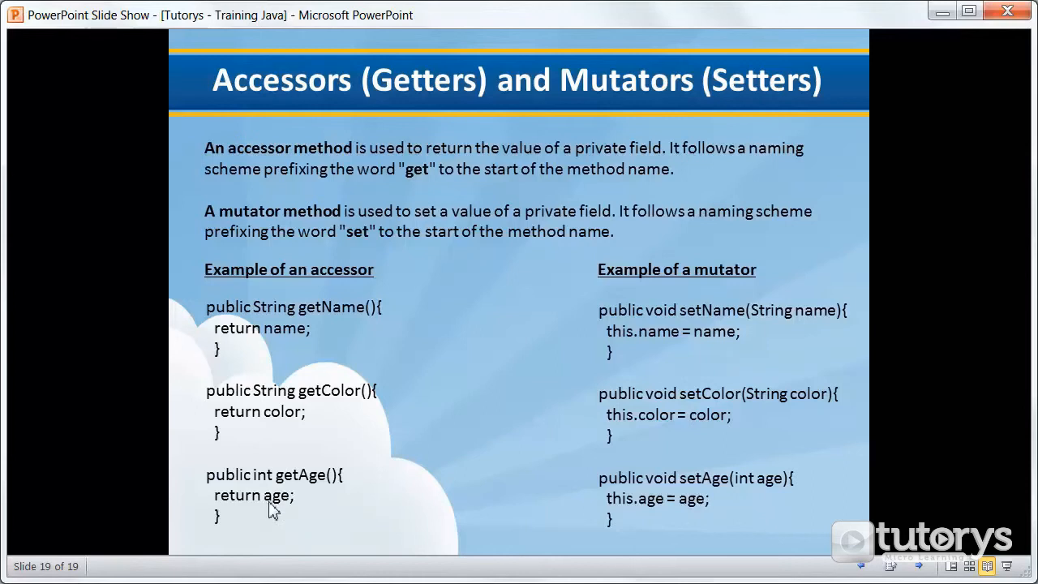
pyautogui.moveTo(344, 405)
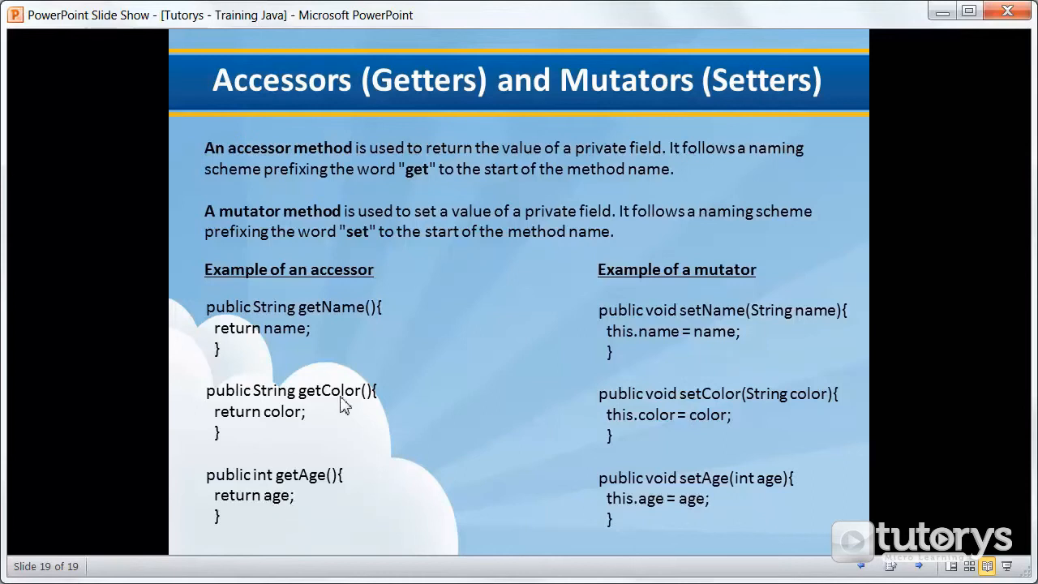
pyautogui.moveTo(457, 330)
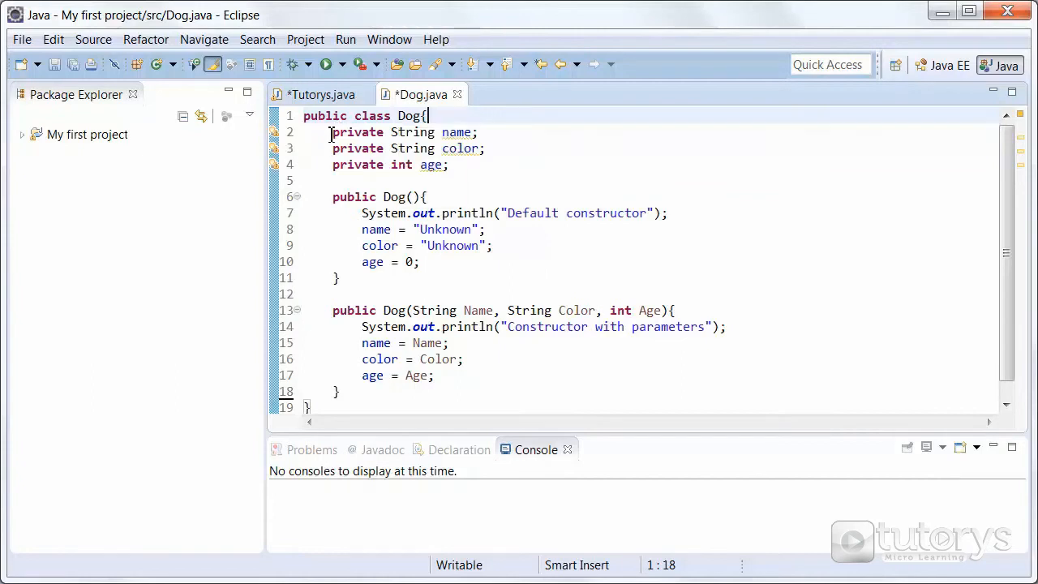
# Step: Review Dog's private fields and Tutorys, then add a //GETTERS comment below the constructors
pyautogui.moveTo(331, 133); pyautogui.dragTo(451, 165)
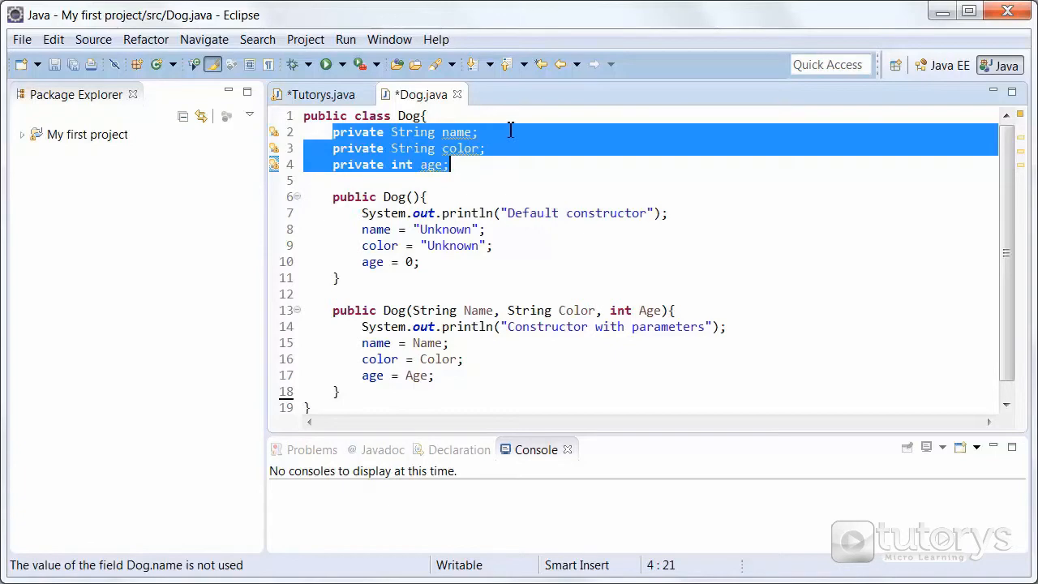
pyautogui.click(480, 133)
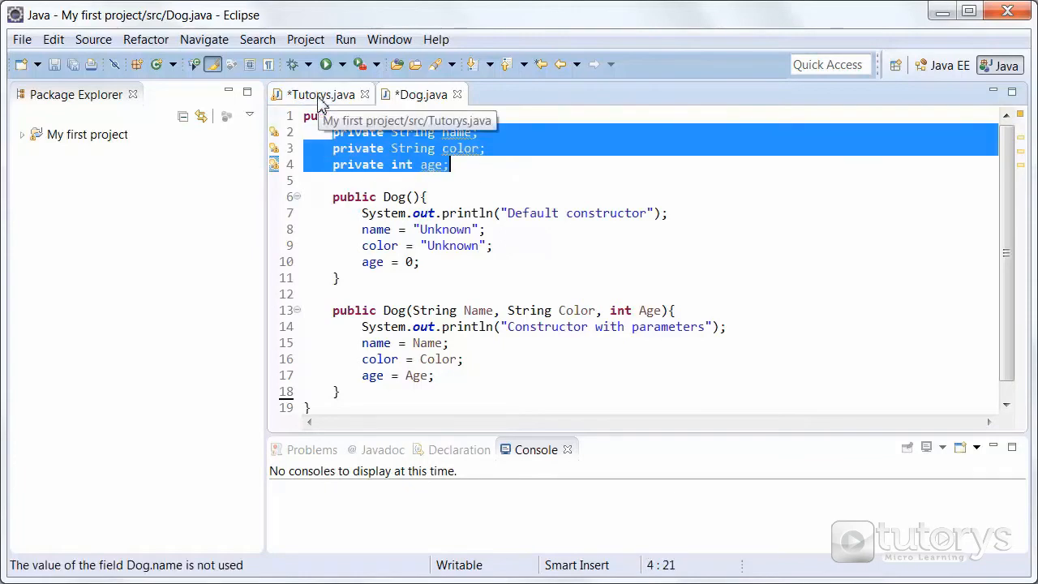
pyautogui.click(321, 94)
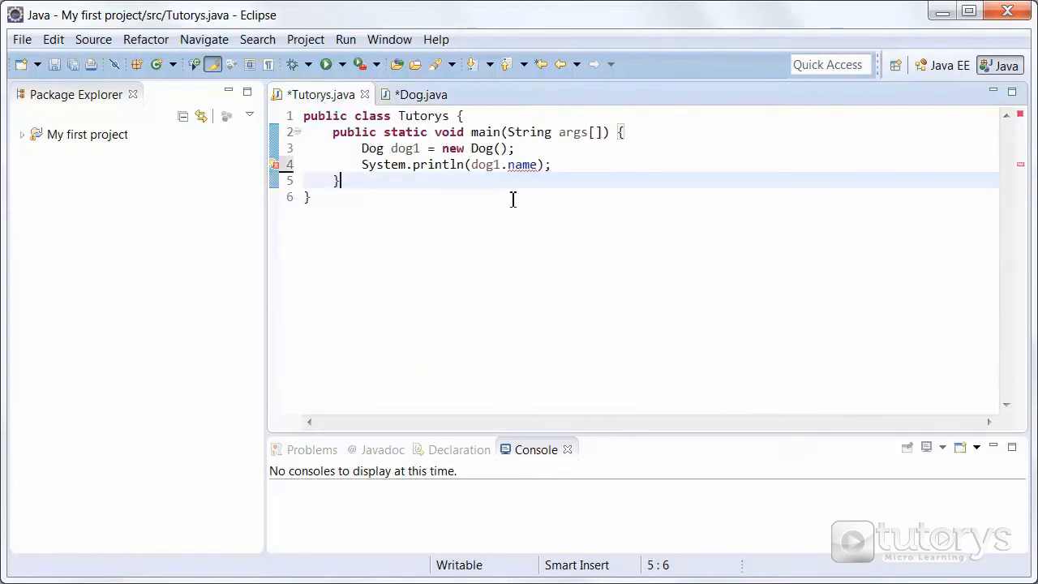
pyautogui.moveTo(520, 165)
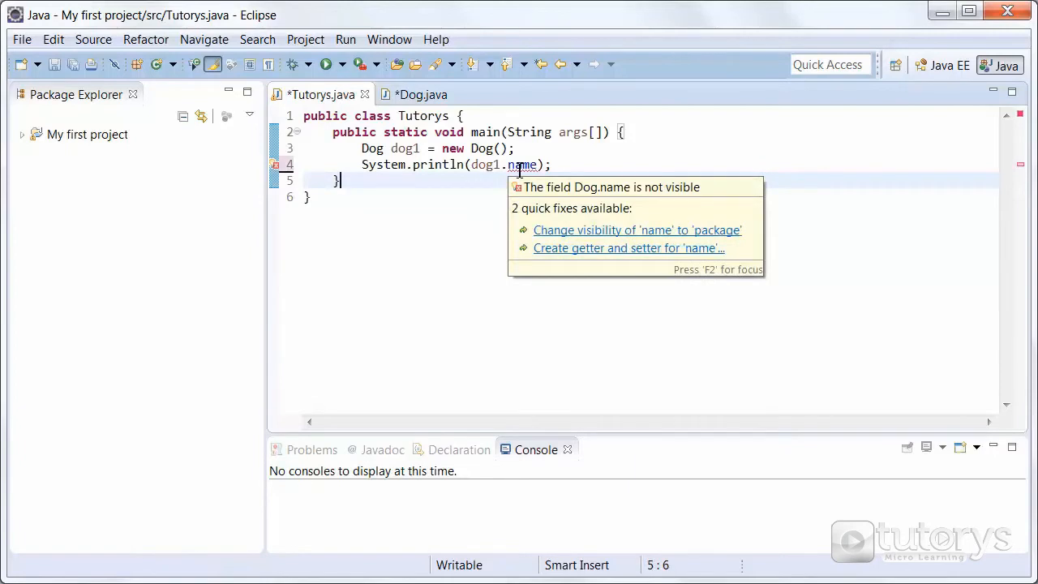
pyautogui.click(421, 94)
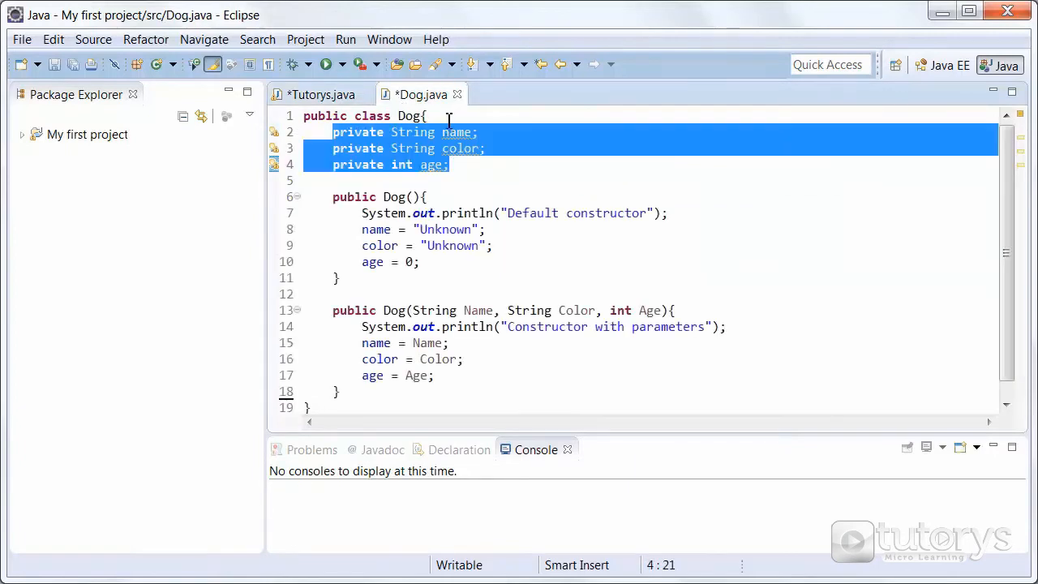
pyautogui.click(425, 117)
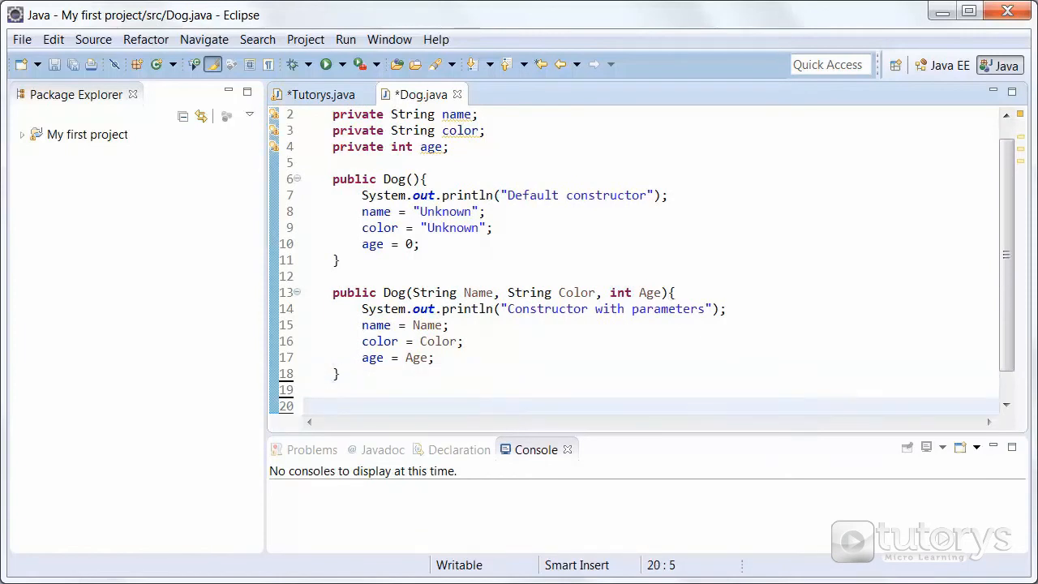
pyautogui.write('//')
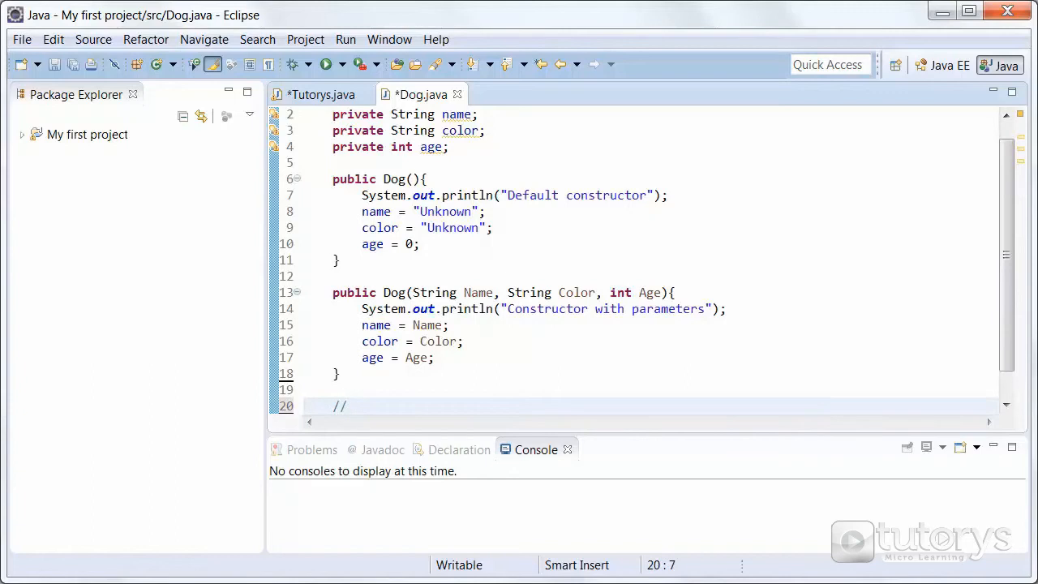
pyautogui.write('GET')
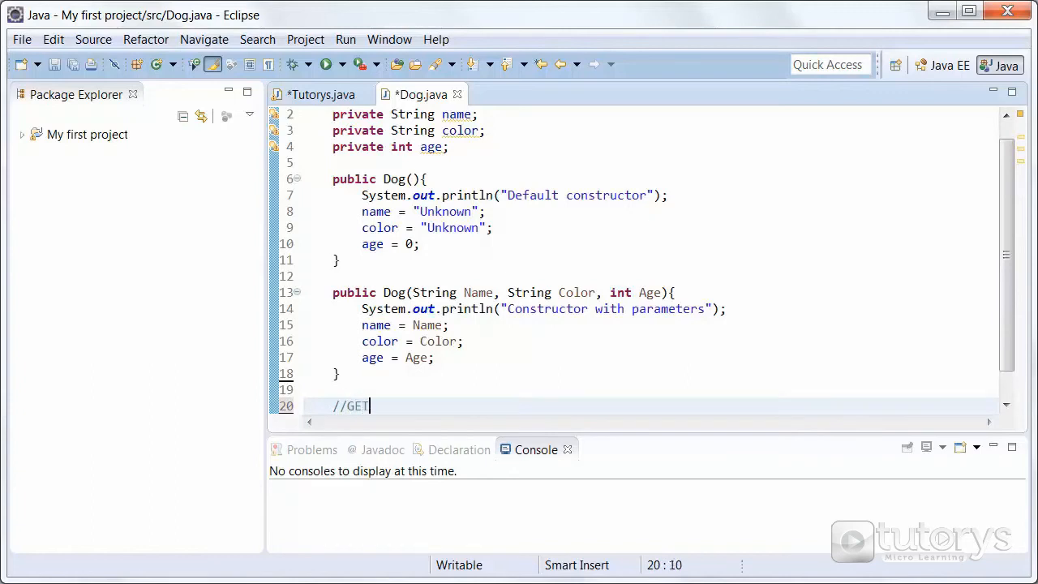
pyautogui.write('TERS')
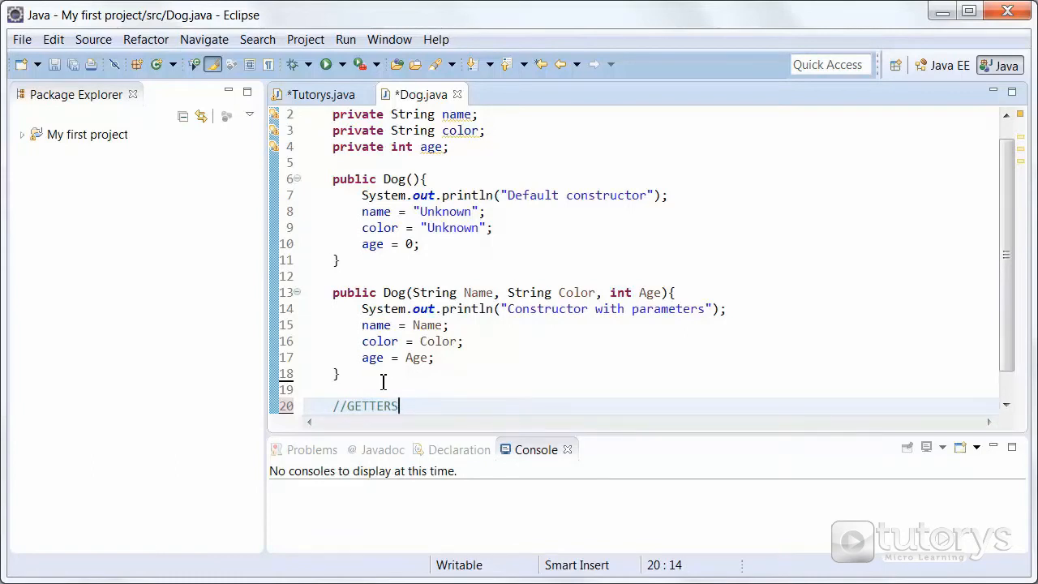
# Step: Write public String getName(){ return name; } and begin the next public method
pyautogui.write('p')
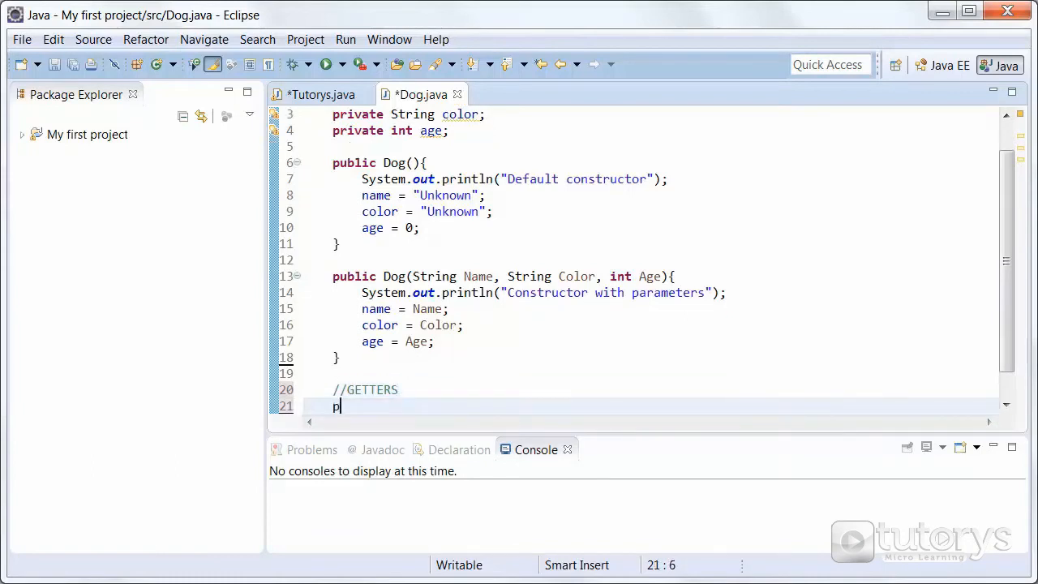
pyautogui.write('ublic')
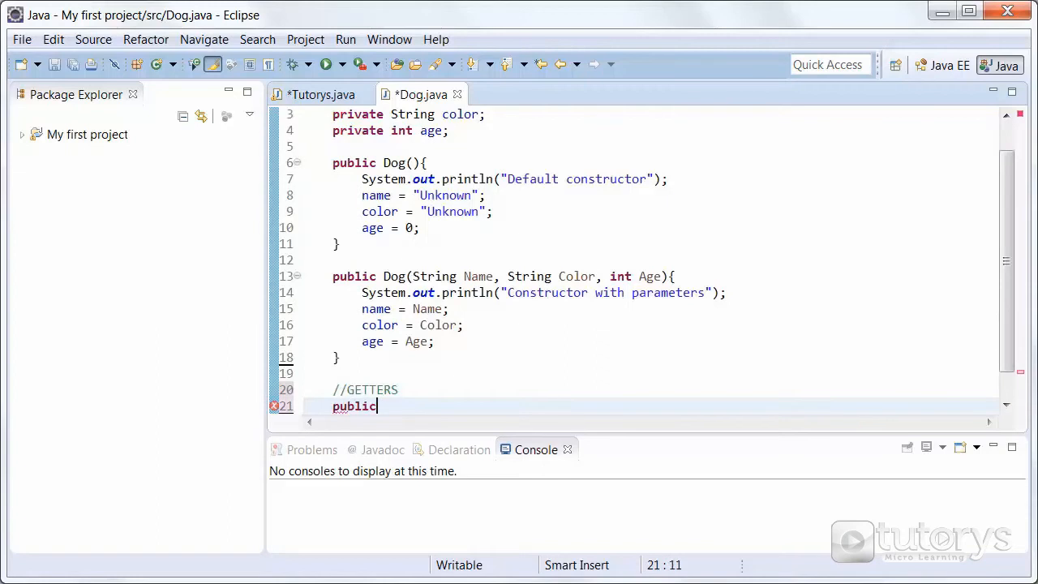
pyautogui.write('String g')
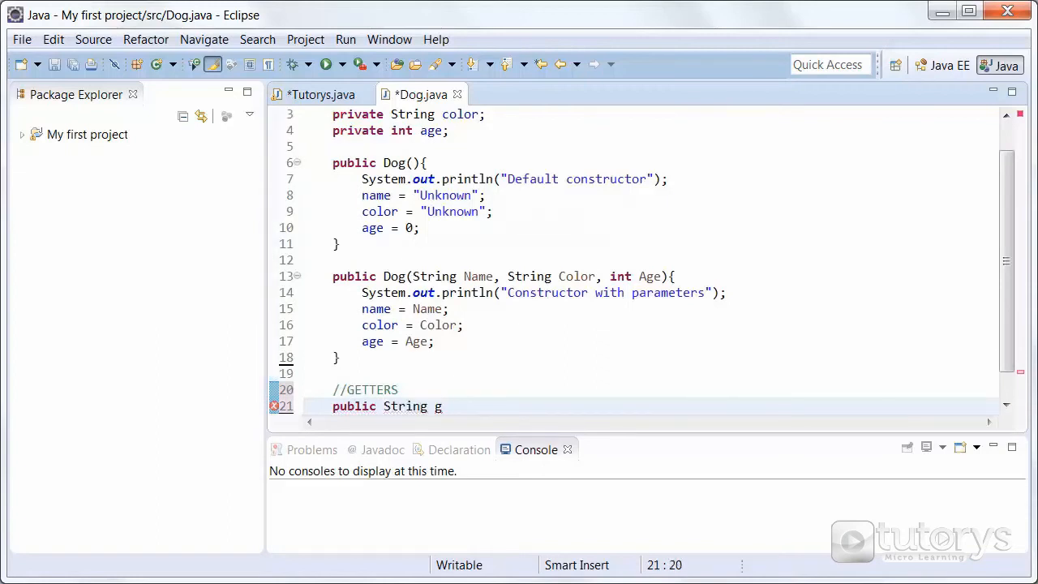
pyautogui.moveTo(438, 405)
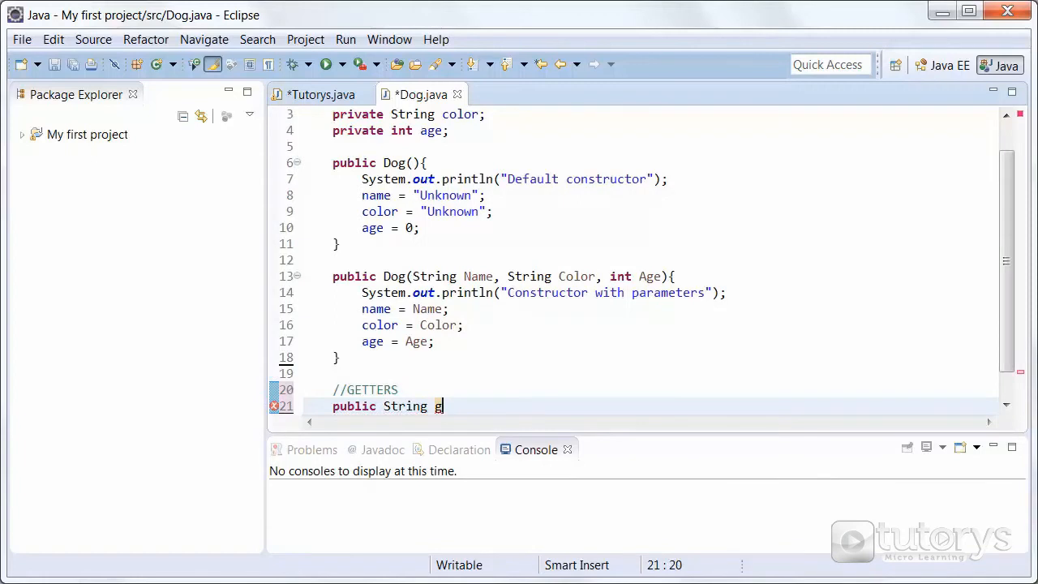
pyautogui.write('et')
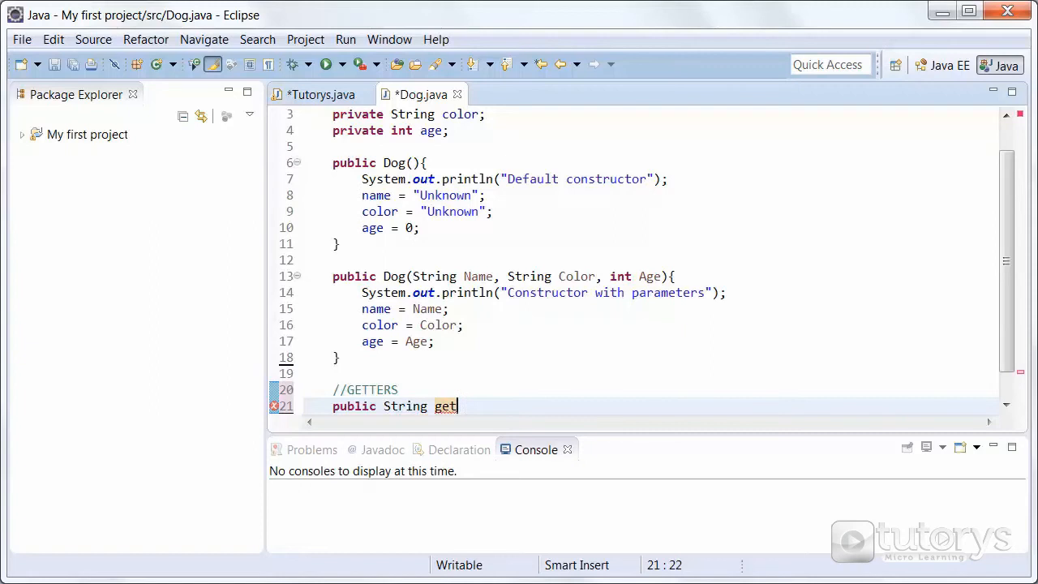
pyautogui.write('n')
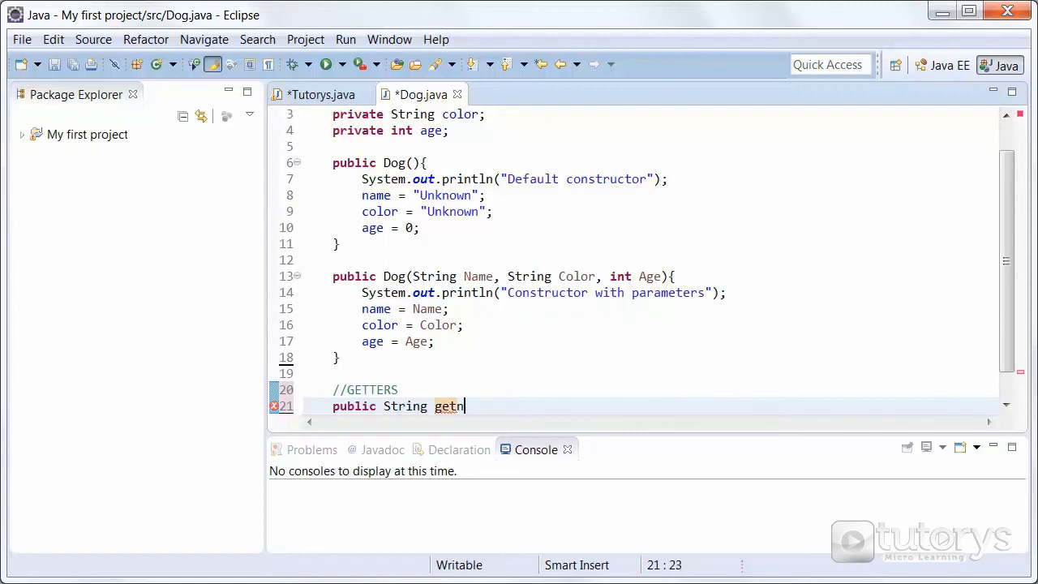
pyautogui.write('Name')
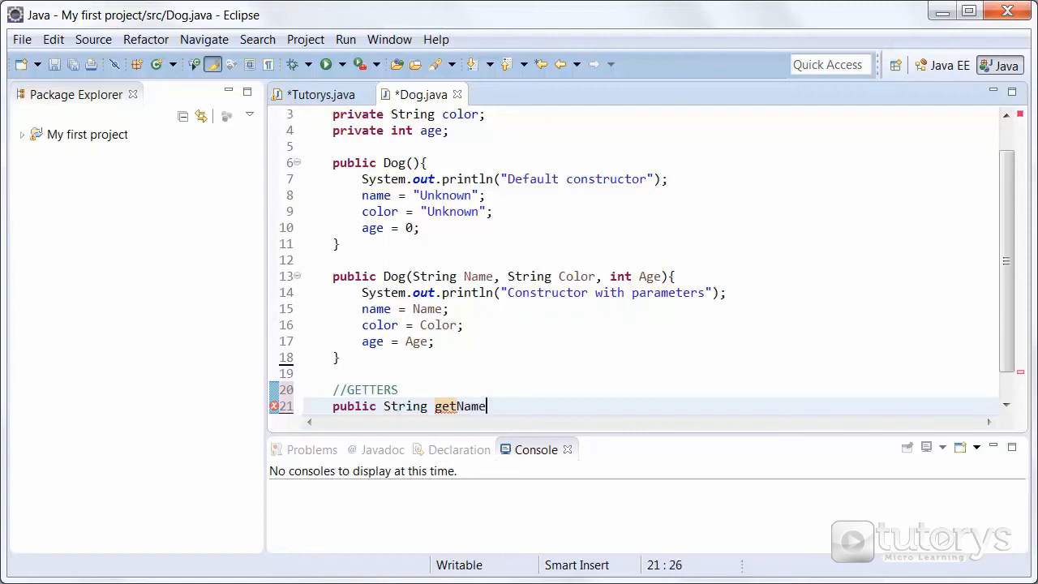
pyautogui.write('(){')
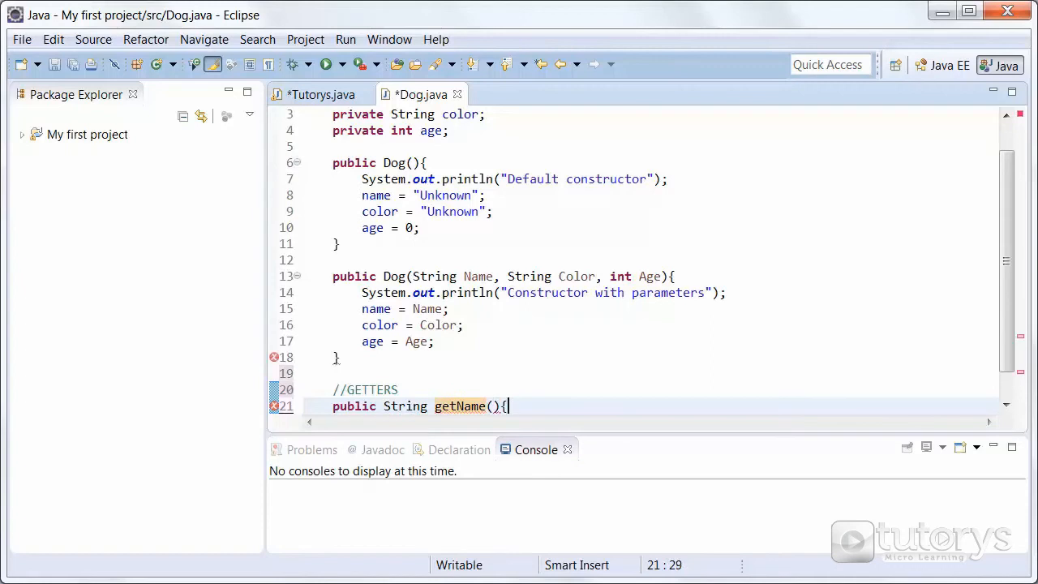
pyautogui.write('ret')
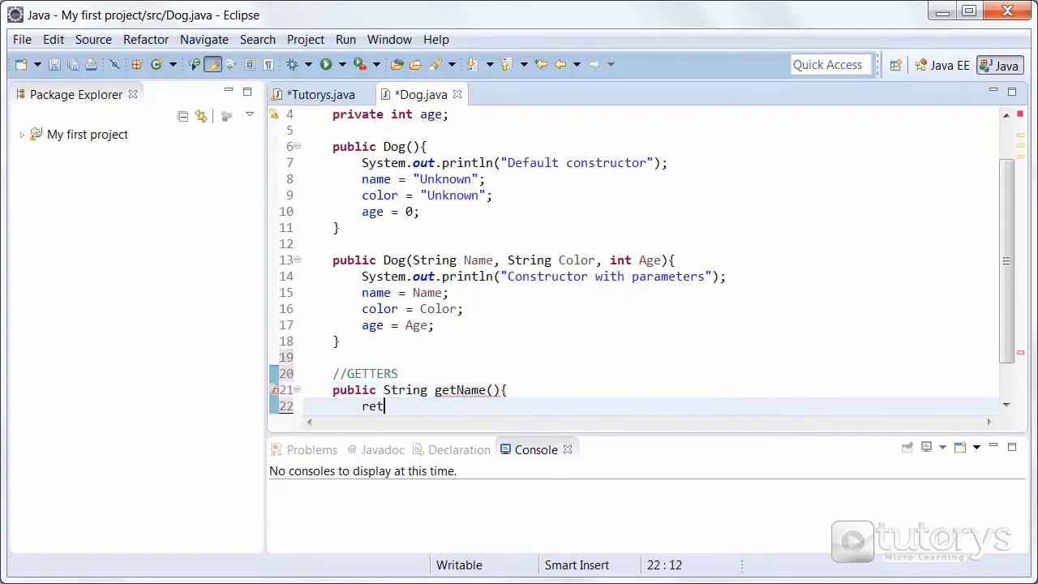
pyautogui.write('urn n')
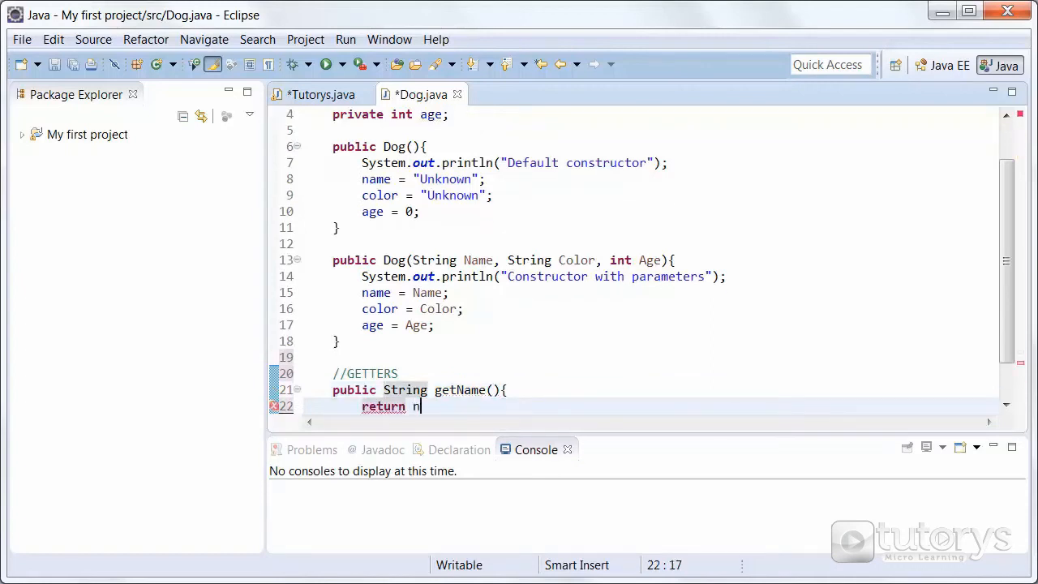
pyautogui.write('ame;')
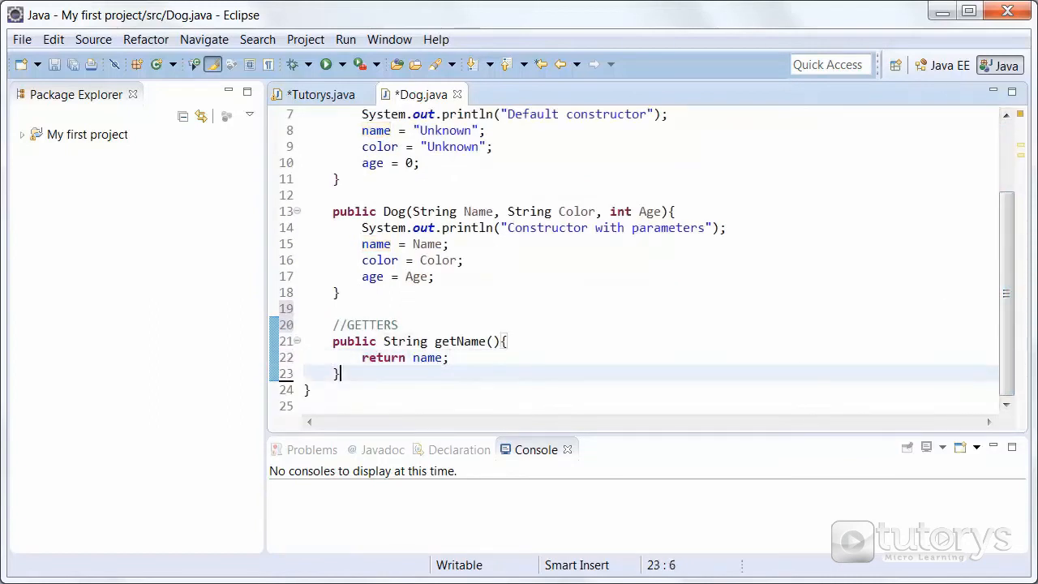
pyautogui.write('public s')
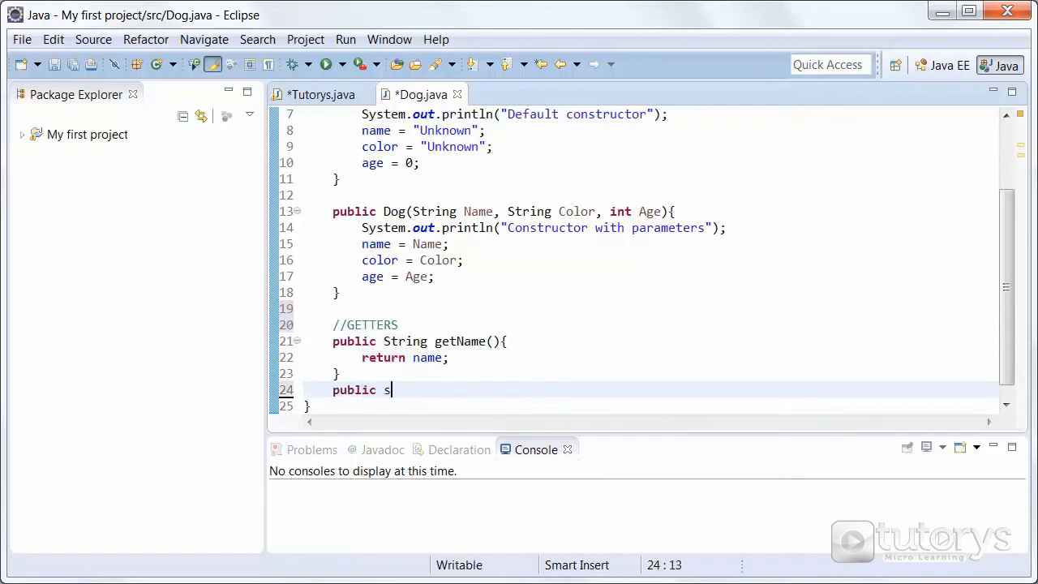
# Step: Write public String getColor(){ return color; } under getName()
pyautogui.write('tring')
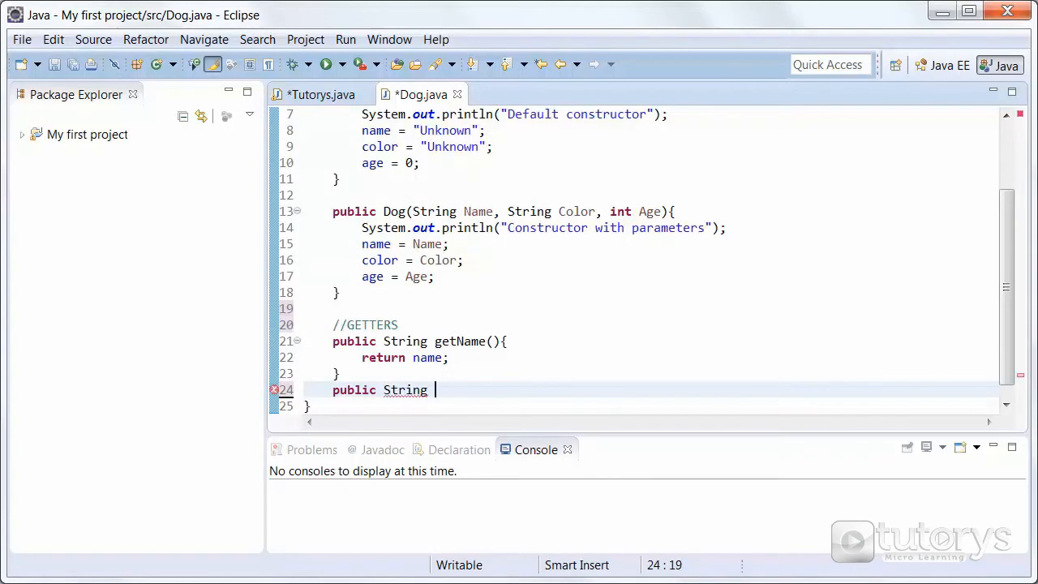
pyautogui.write('getColor(){')
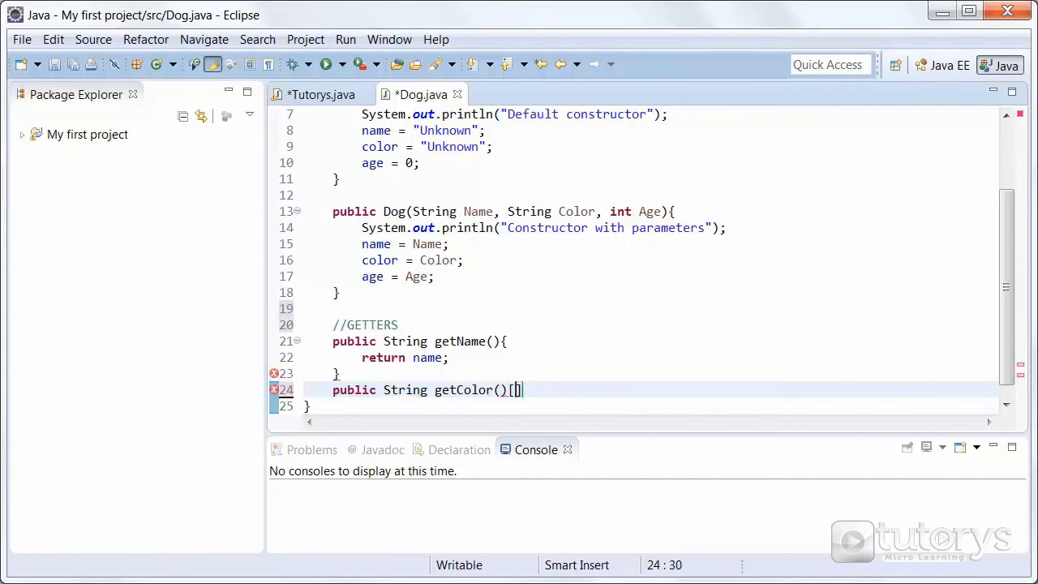
pyautogui.write('{')
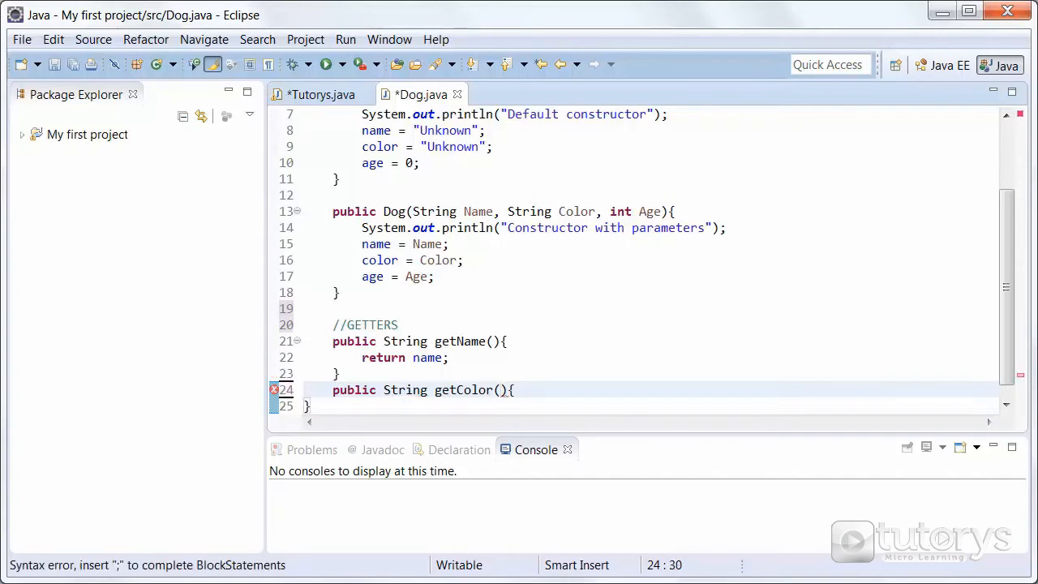
pyautogui.write('return')
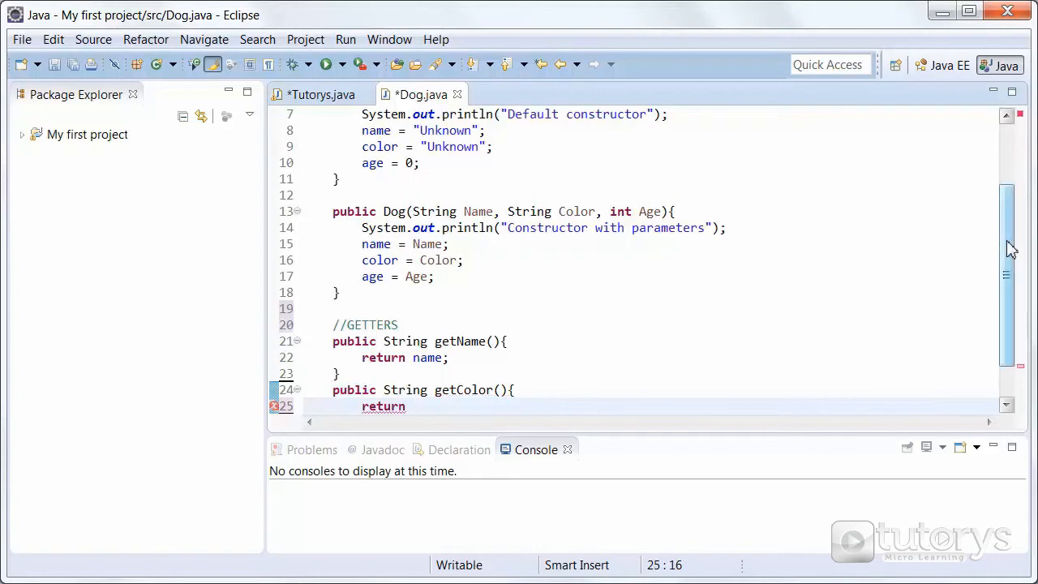
pyautogui.scroll(-3)
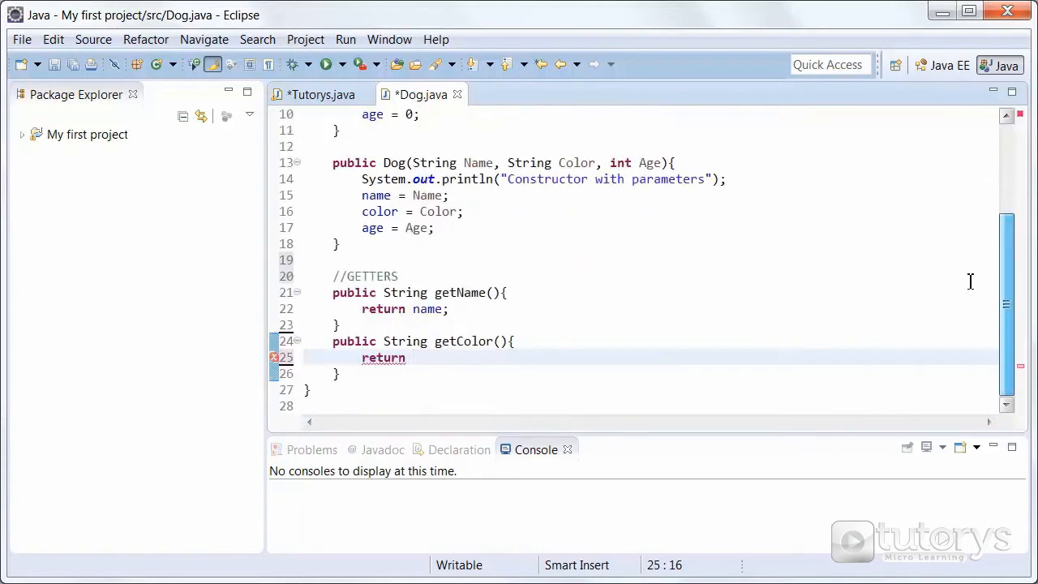
pyautogui.write('color;')
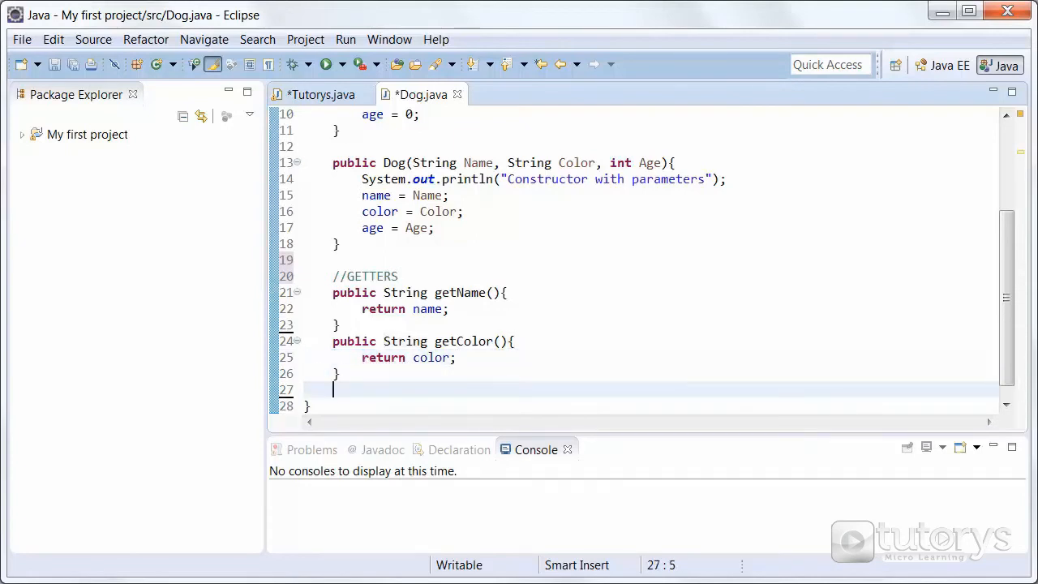
# Step: Write public int getAge(){ return age; } under getColor()
pyautogui.write('public')
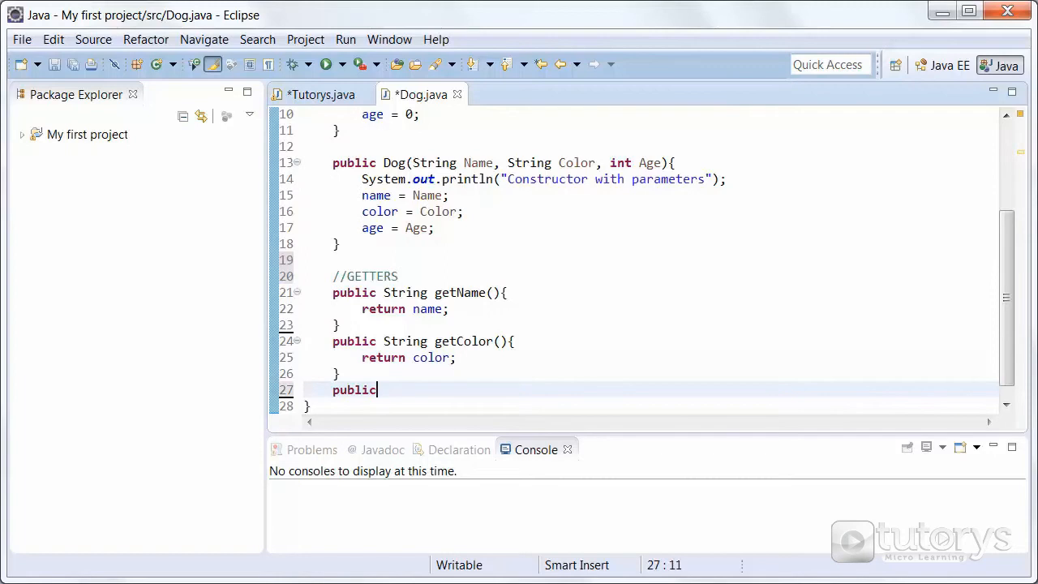
pyautogui.write('int g')
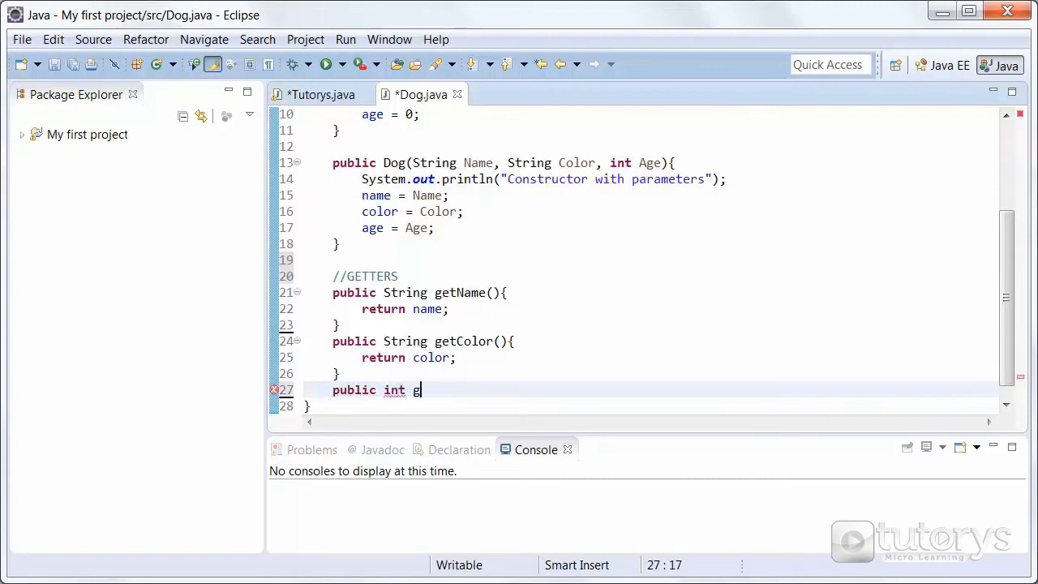
pyautogui.write('etAge(){')
pyautogui.write('r')
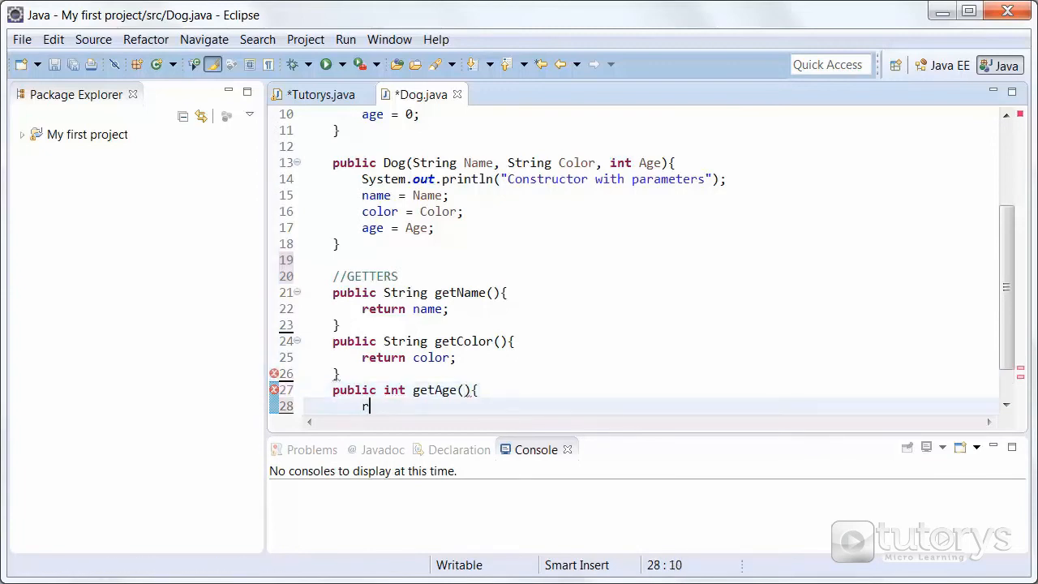
pyautogui.write('eturn')
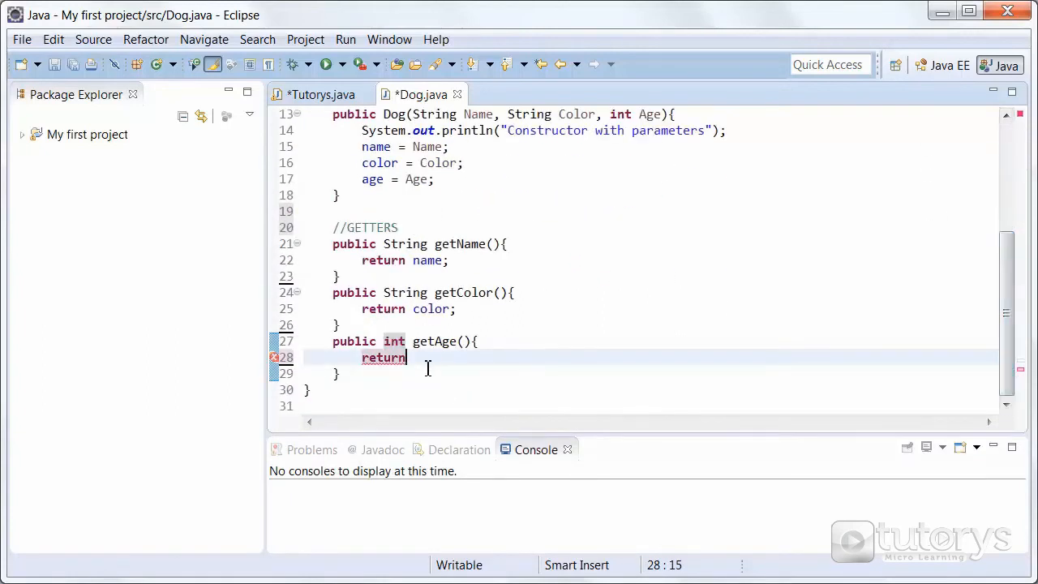
pyautogui.write('age;')
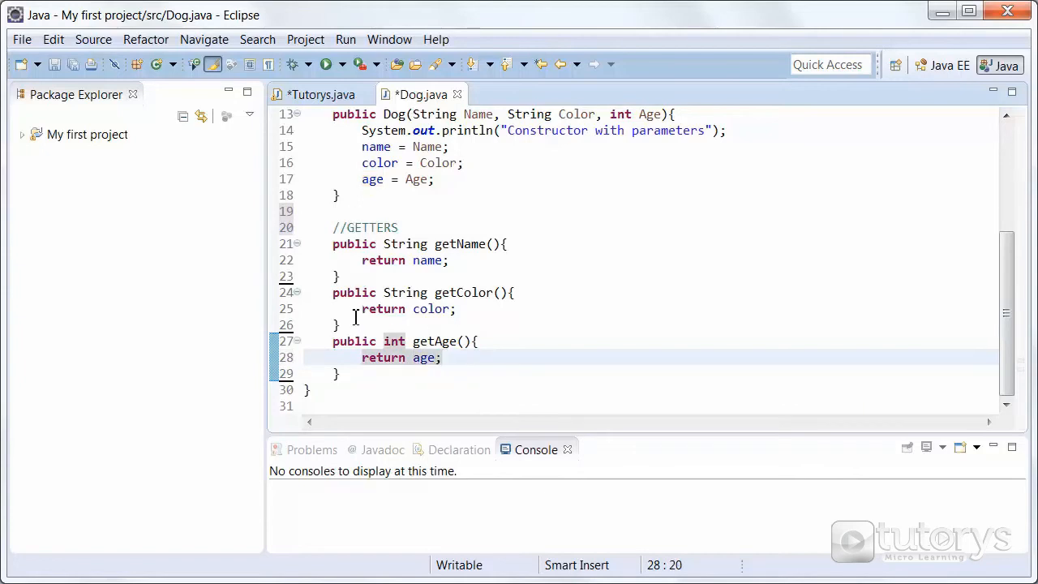
pyautogui.moveTo(423, 373)
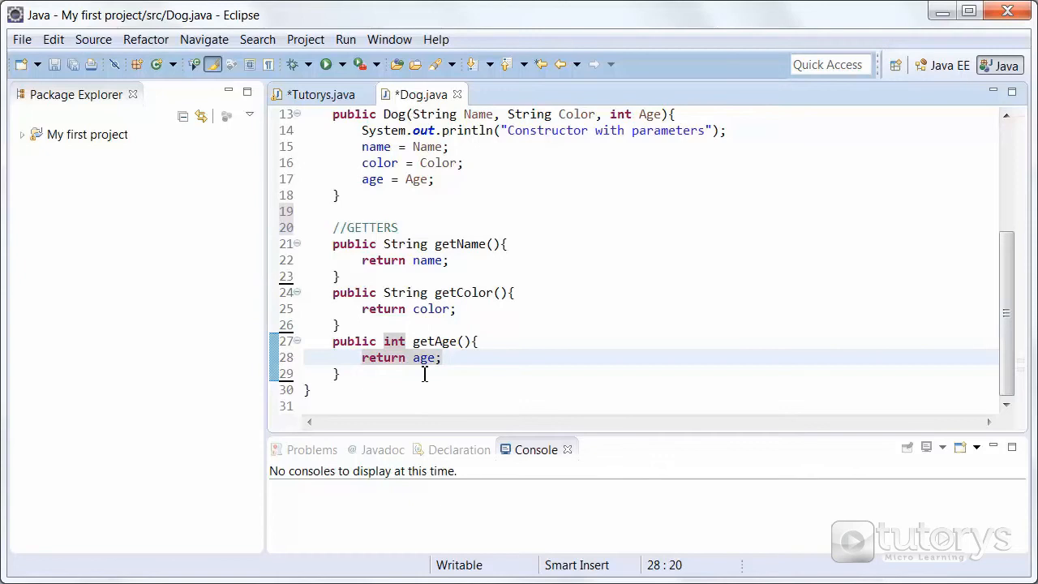
pyautogui.moveTo(908, 292)
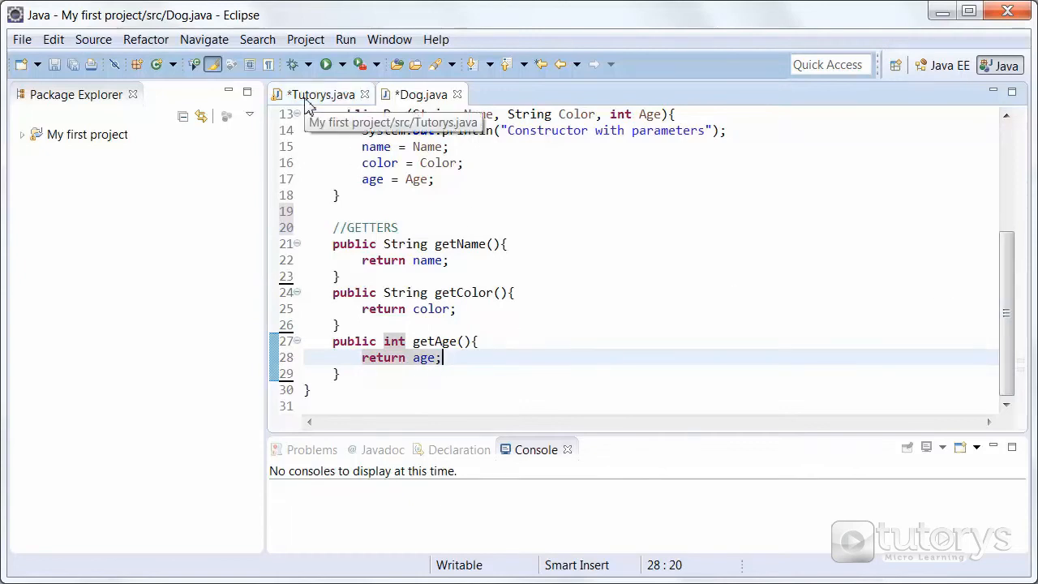
# Step: In Tutorys.java, delete the old dog1.name print line and start a new System.out.println(
pyautogui.click(322, 94)
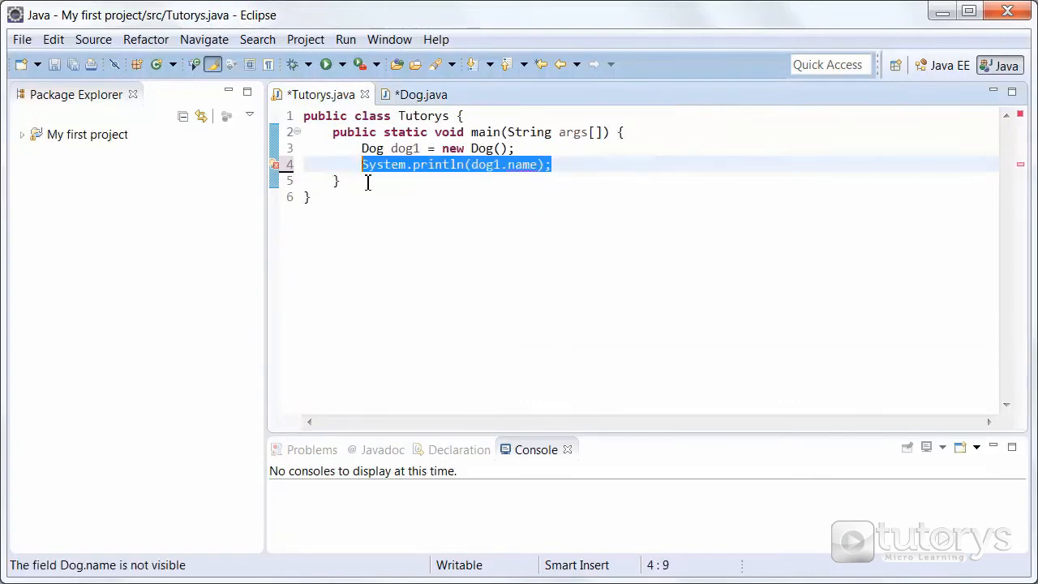
pyautogui.press('Delete')
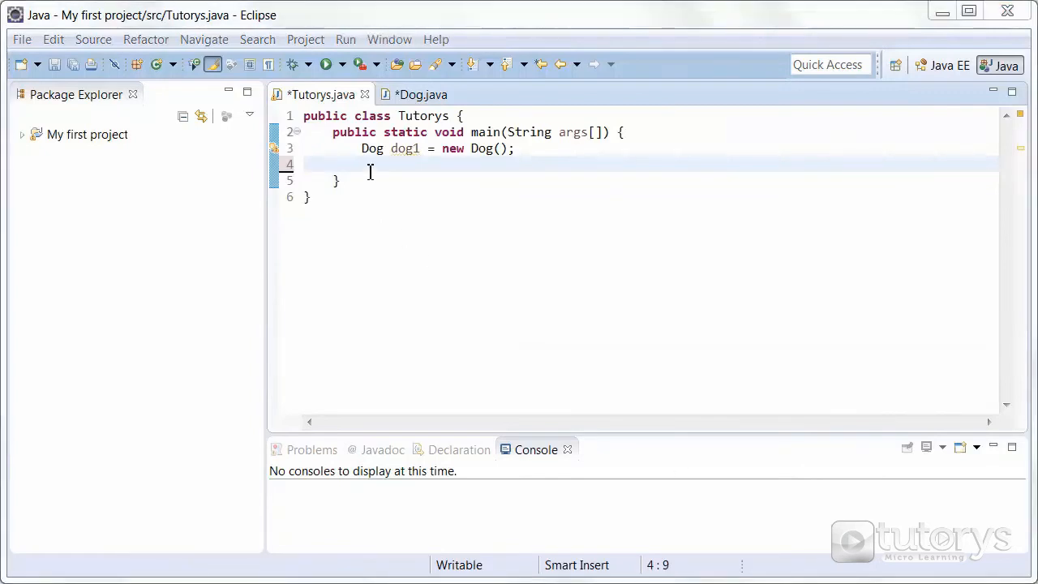
pyautogui.write('Sys')
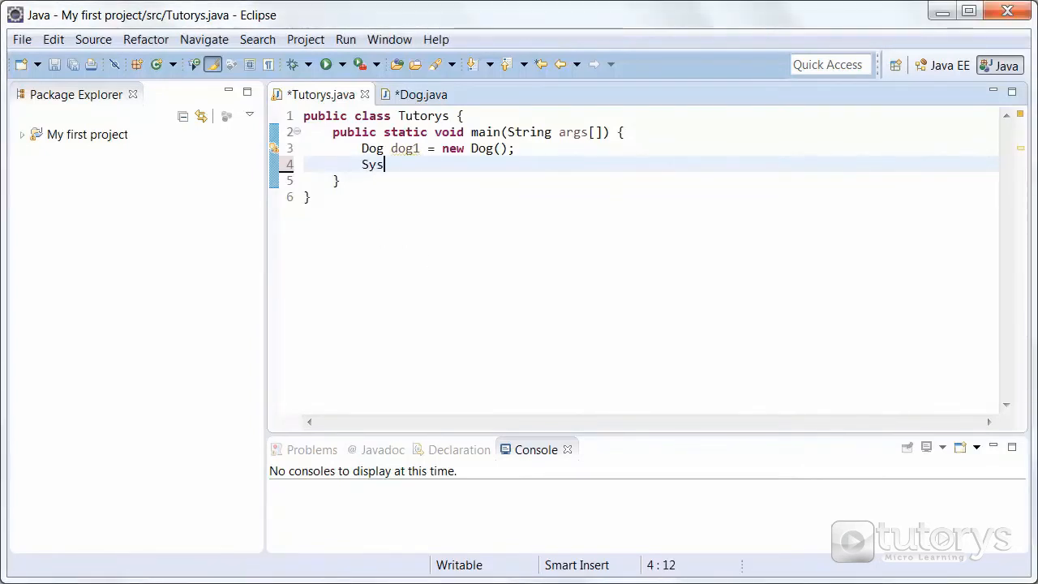
pyautogui.write('tem.out')
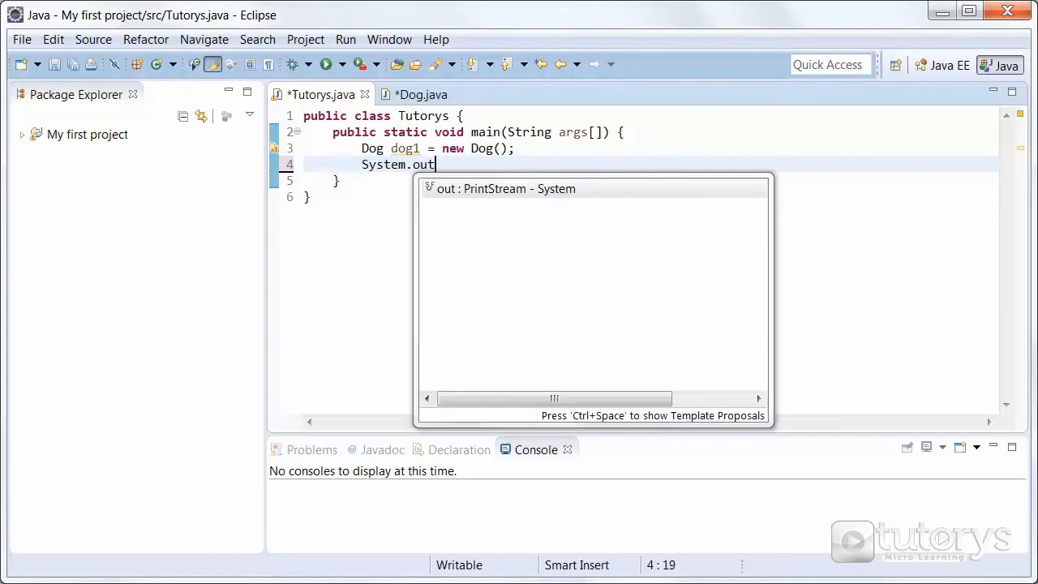
pyautogui.write('.println(')
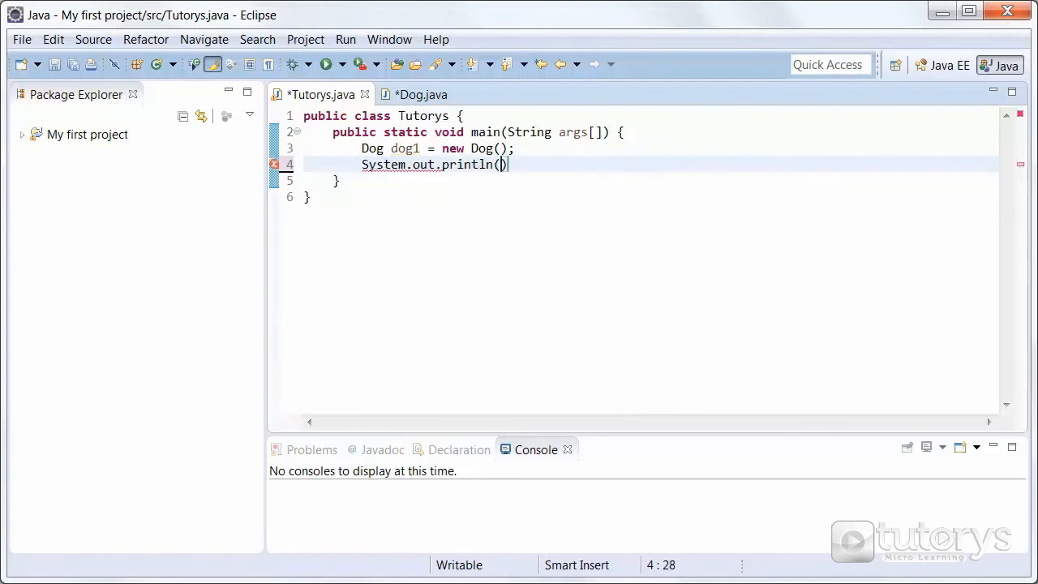
# Step: Fill the println with "Dog1 = " + dog1.getName using autocomplete
pyautogui.write('"Dog"')
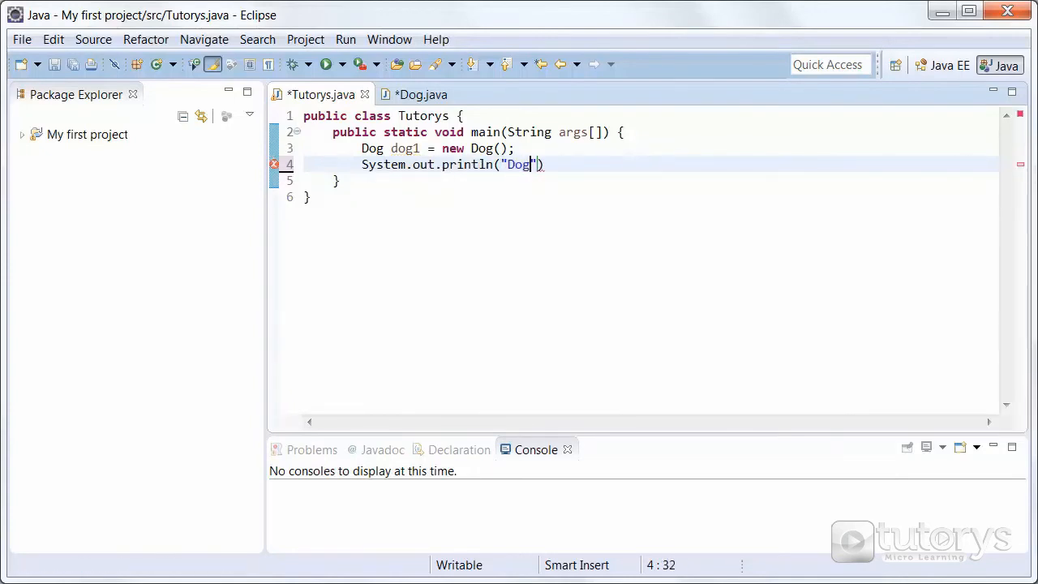
pyautogui.write('1')
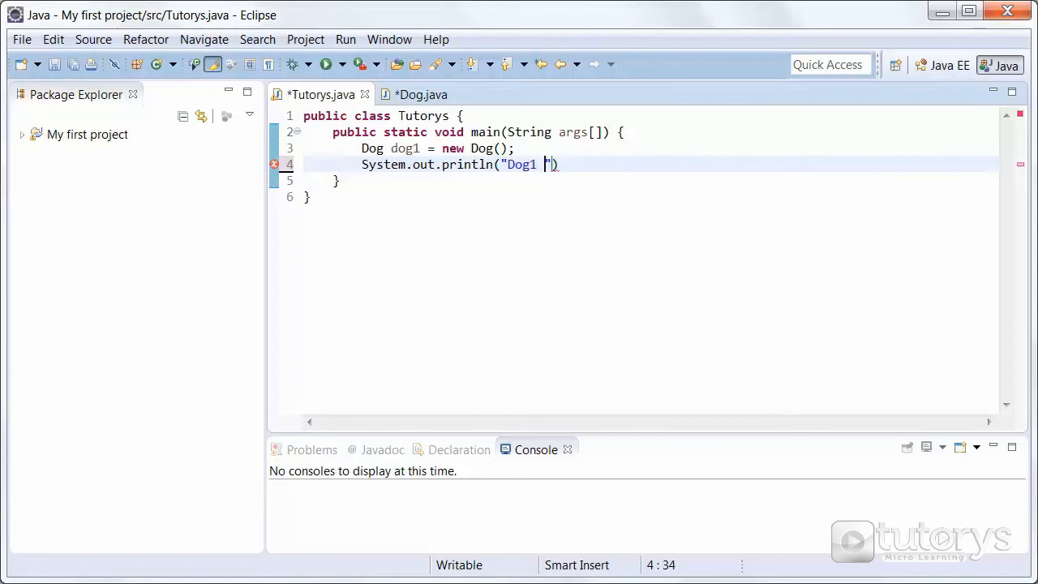
pyautogui.write('=')
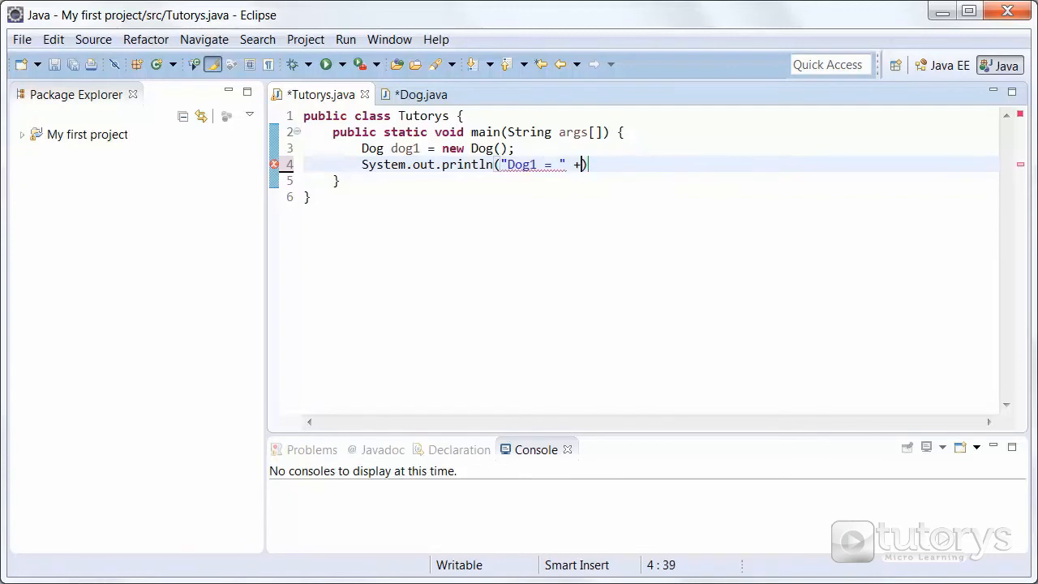
pyautogui.write('" "')
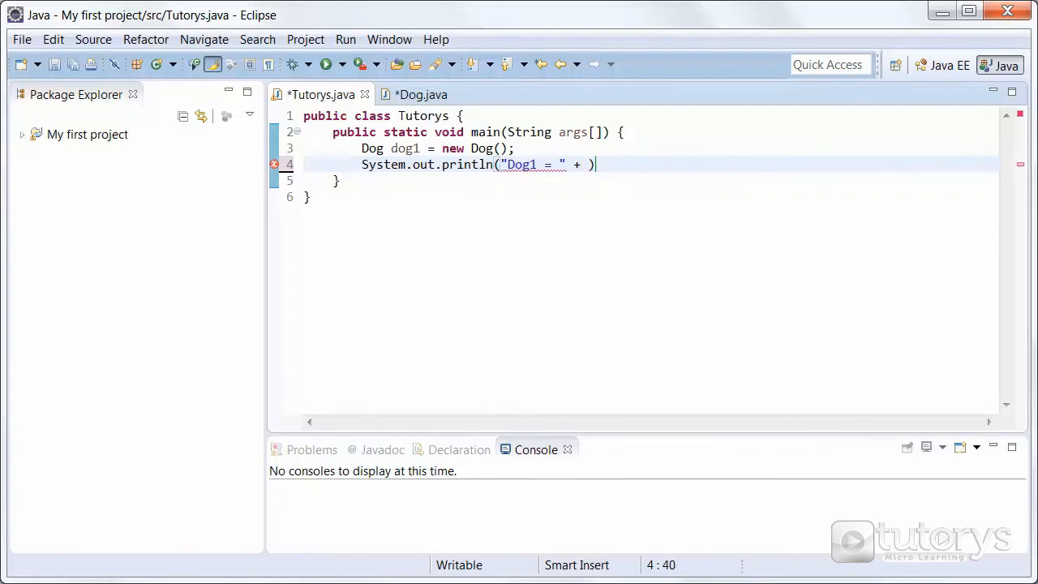
pyautogui.write('do')
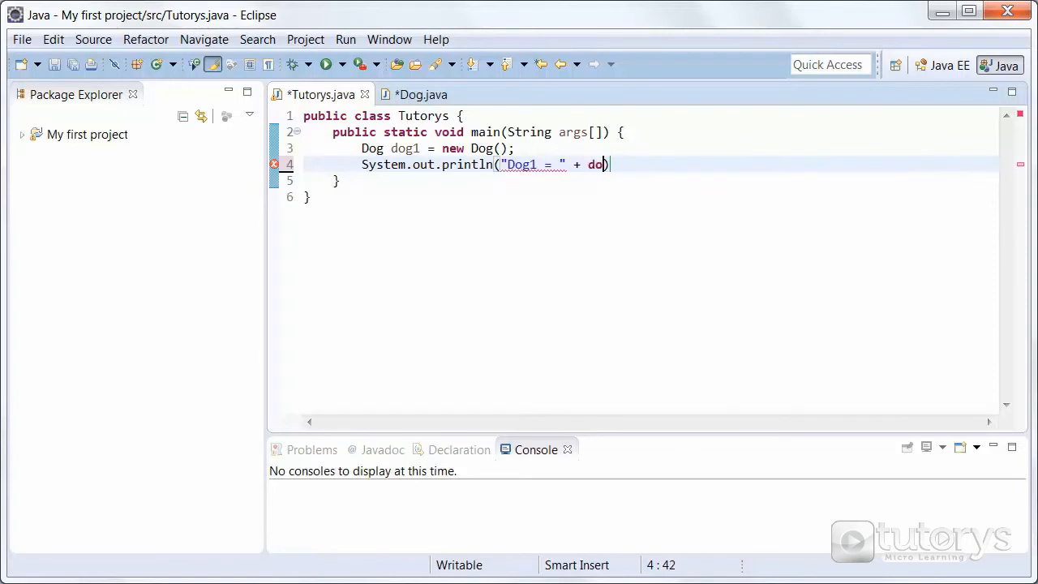
pyautogui.write('g1.')
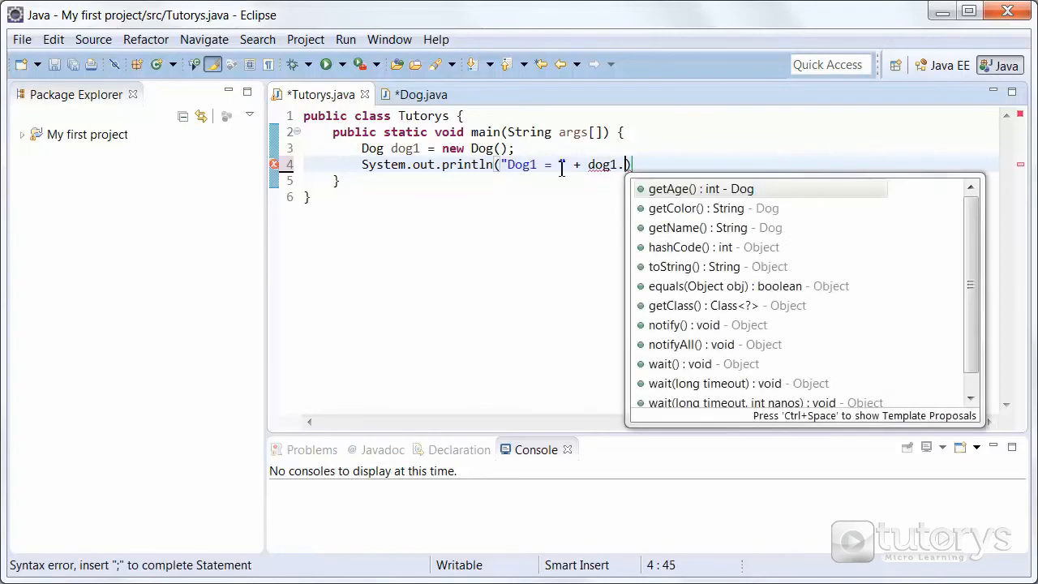
pyautogui.write('getN')
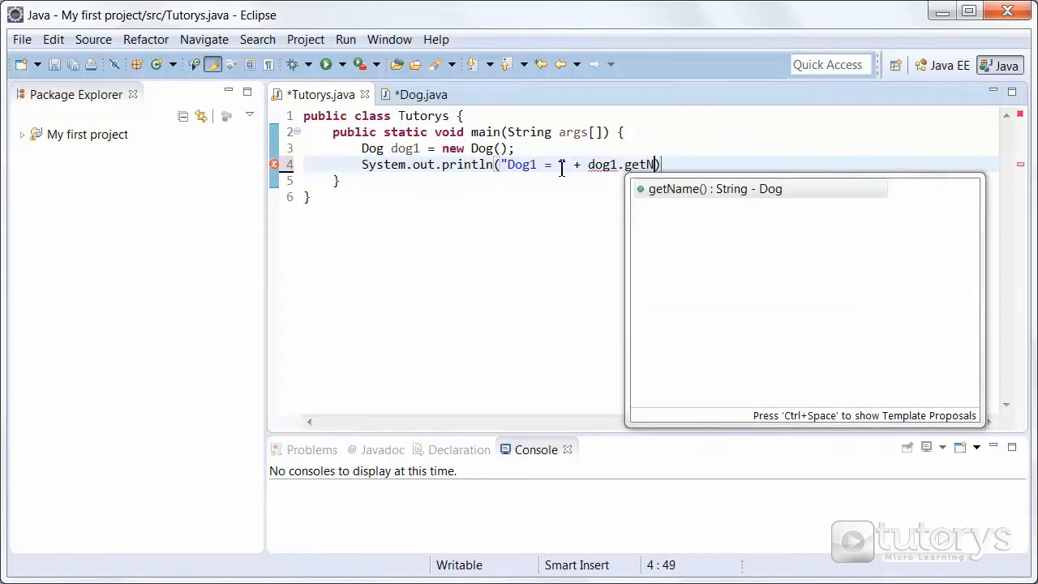
pyautogui.write('ame)')
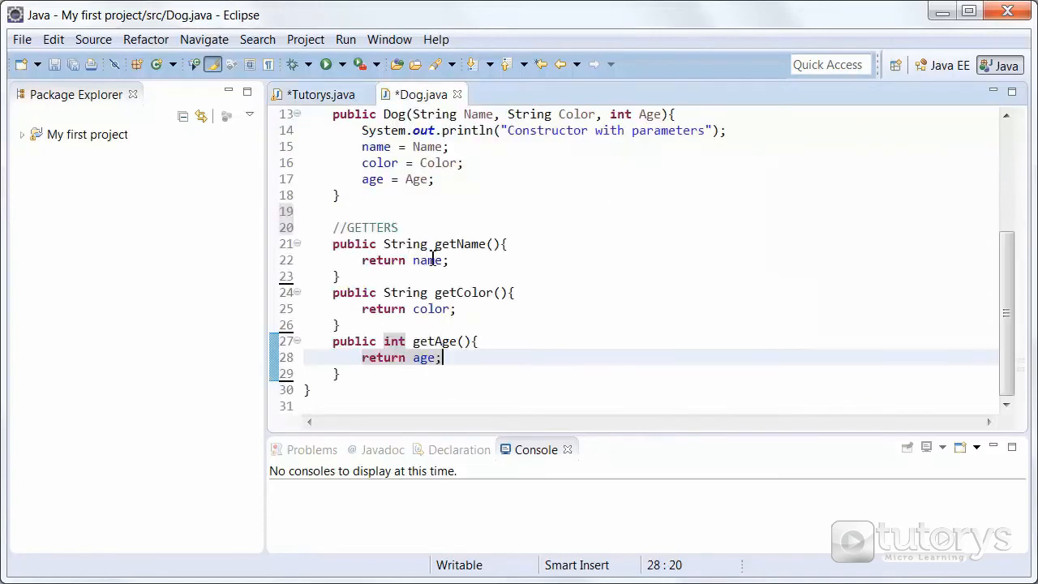
pyautogui.moveTo(474, 243)
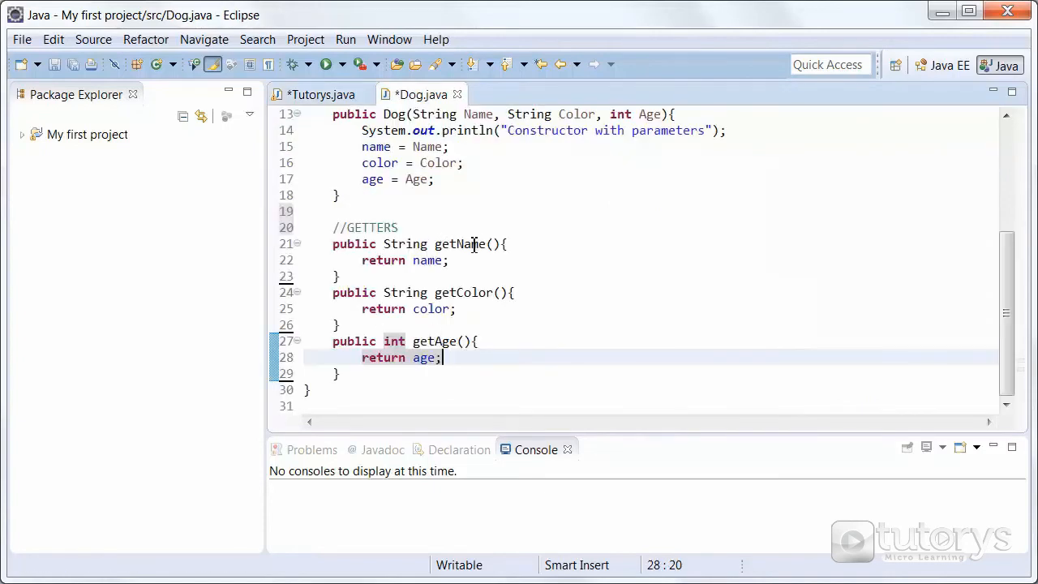
# Step: Complete the println with getName() + " " + dog1.getColor() + " " + dog1.getAge()
pyautogui.click(322, 94)
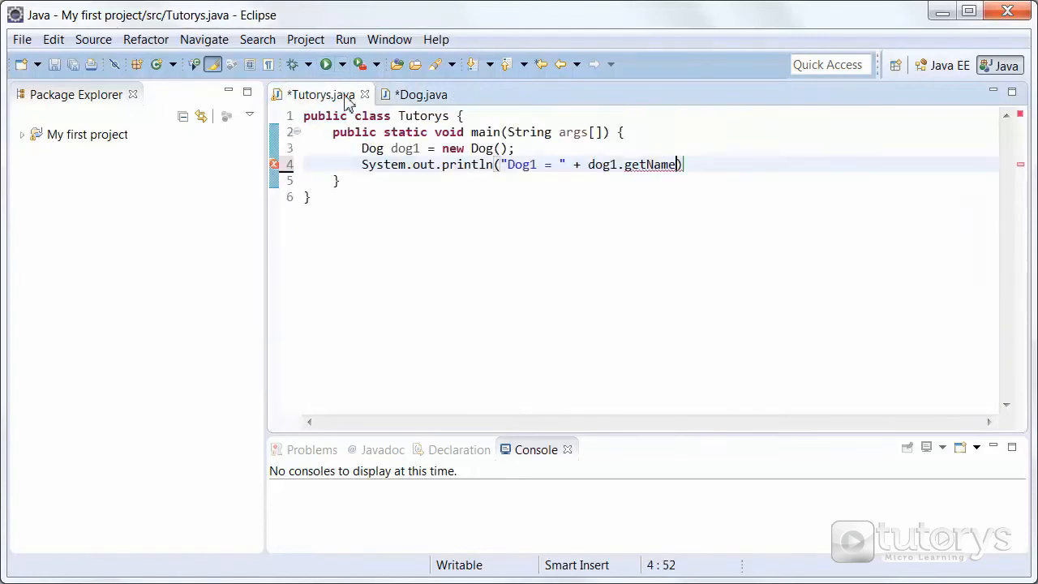
pyautogui.write('()')
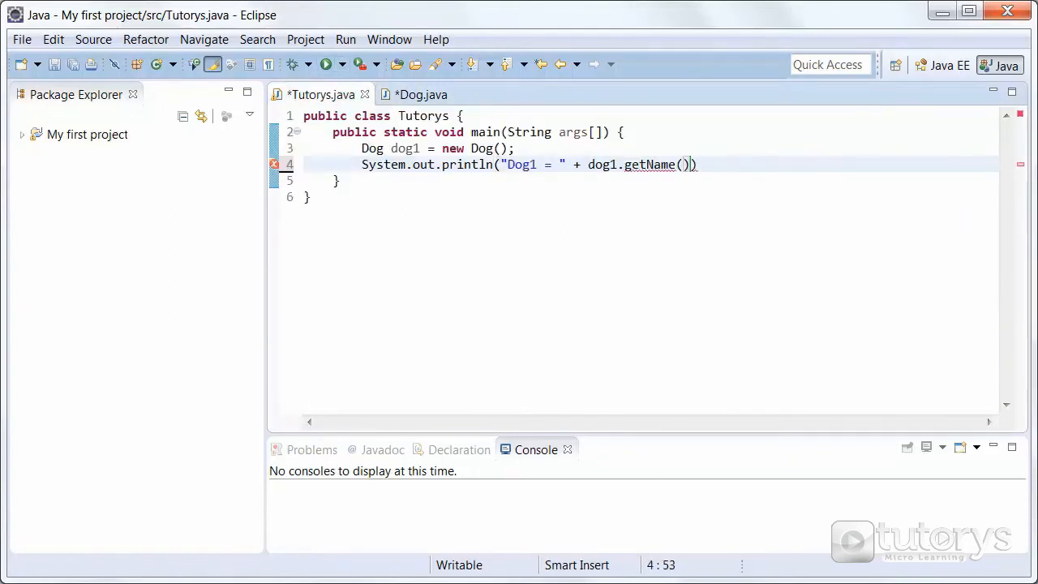
pyautogui.write('+ ""')
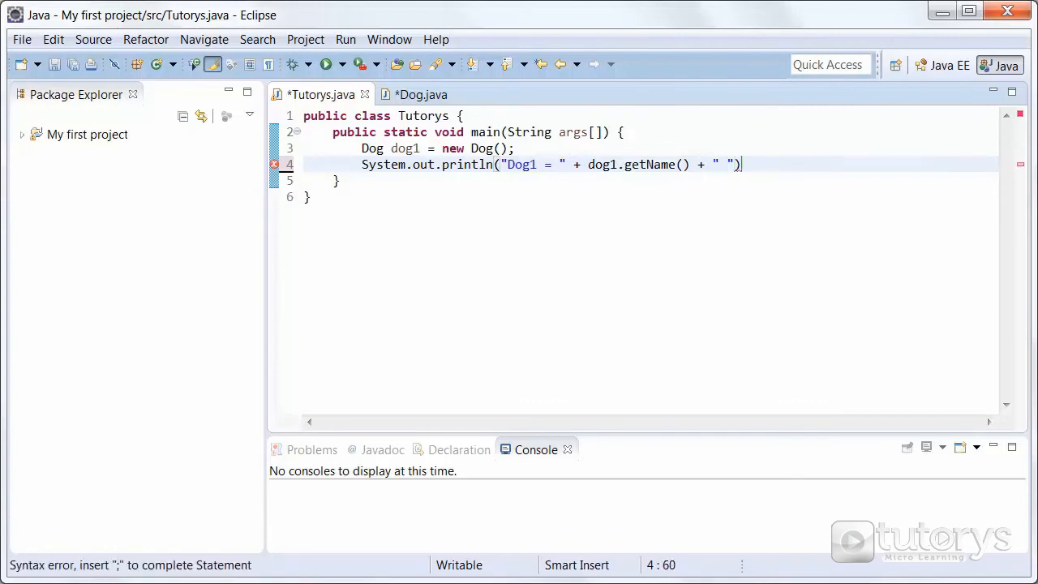
pyautogui.write('+')
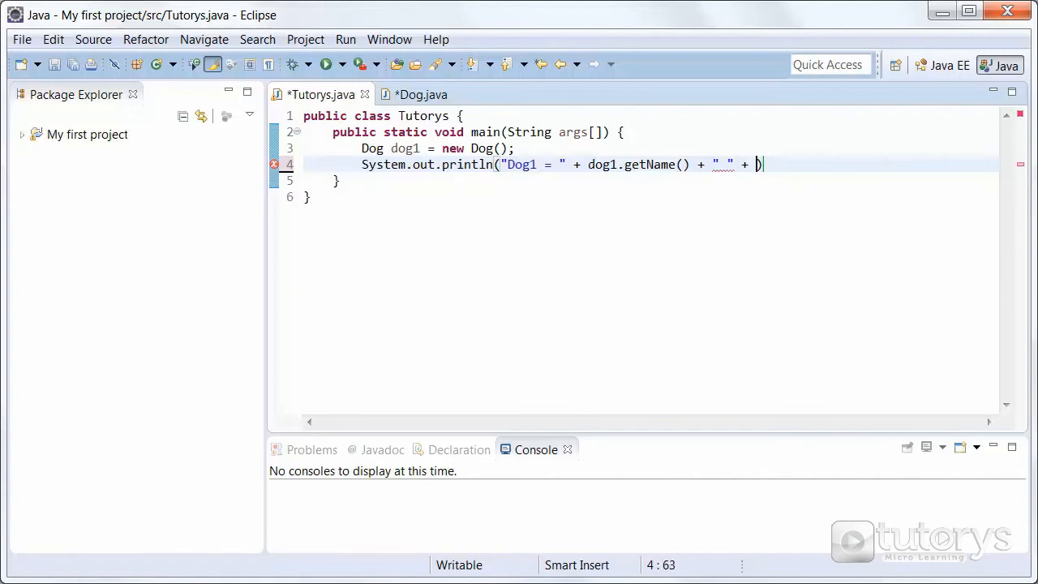
pyautogui.write('dog1.')
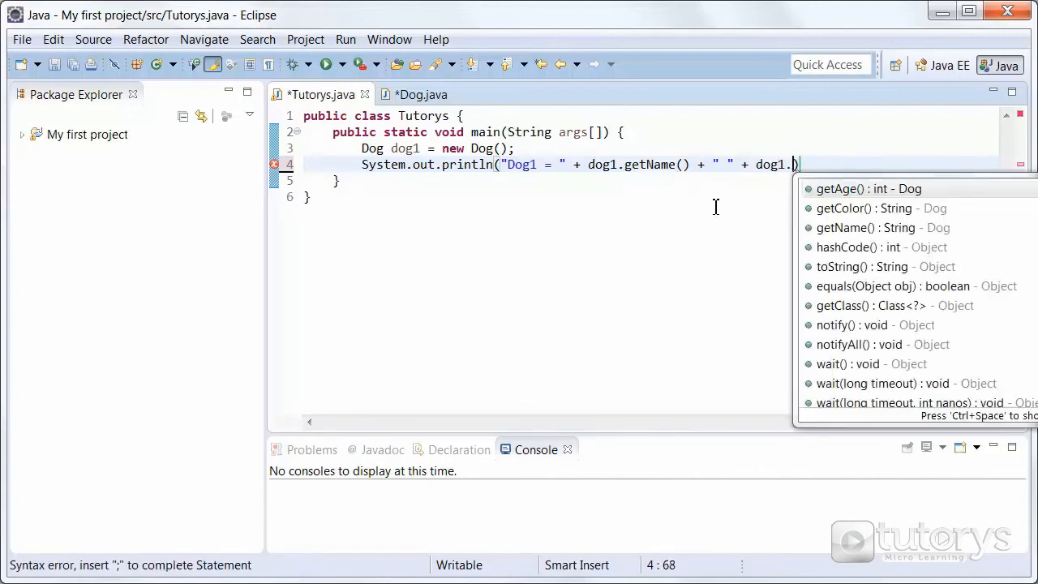
pyautogui.write('getColor(')
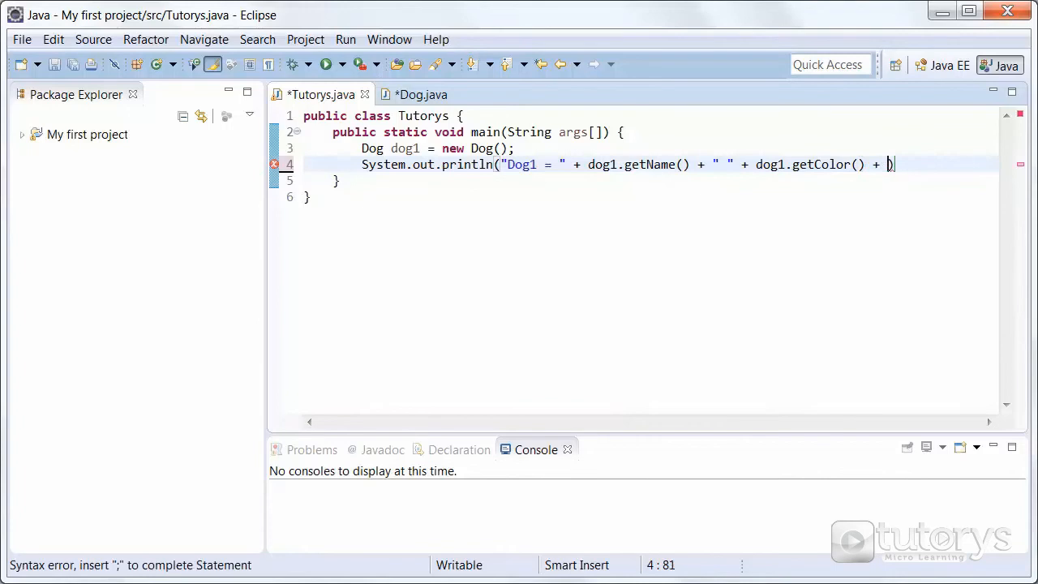
pyautogui.write('" " +')
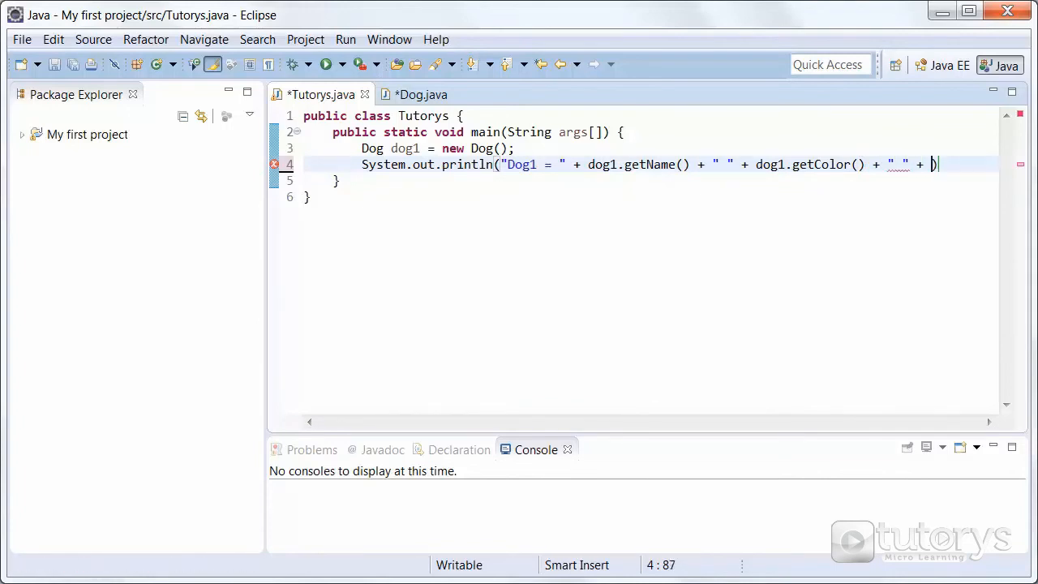
pyautogui.write('dog1.')
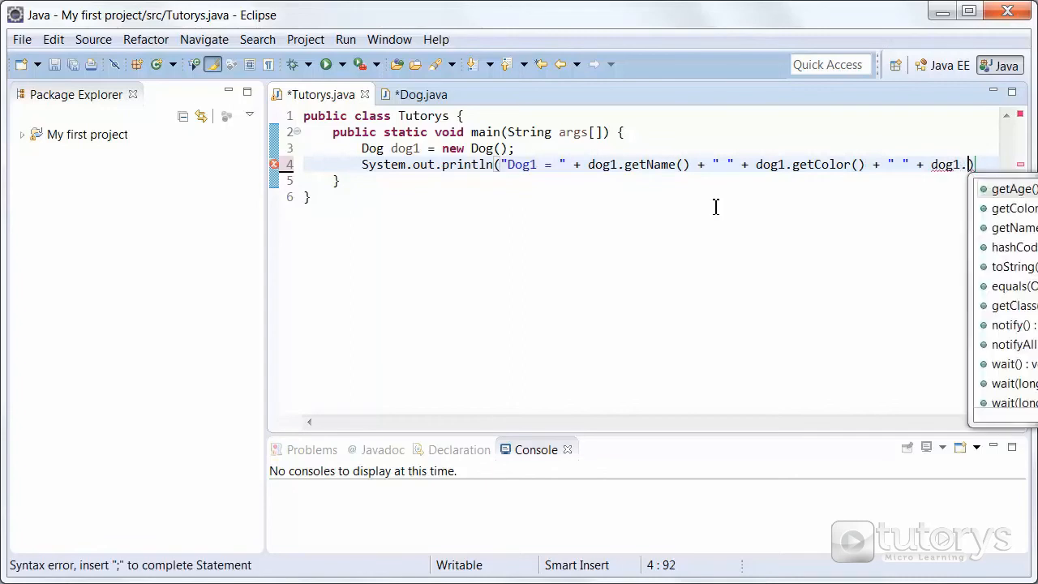
pyautogui.write('getA')
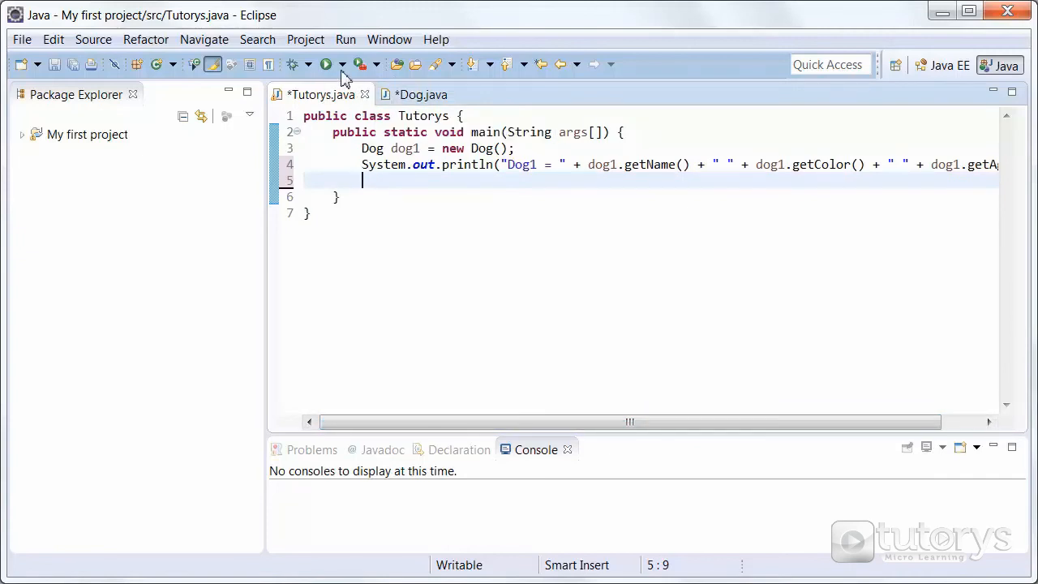
# Step: Run Tutorys, saving Dog.java and Tutorys.java, so the console prints Dog1 = Unknown Unknown 0
pyautogui.click(327, 65)
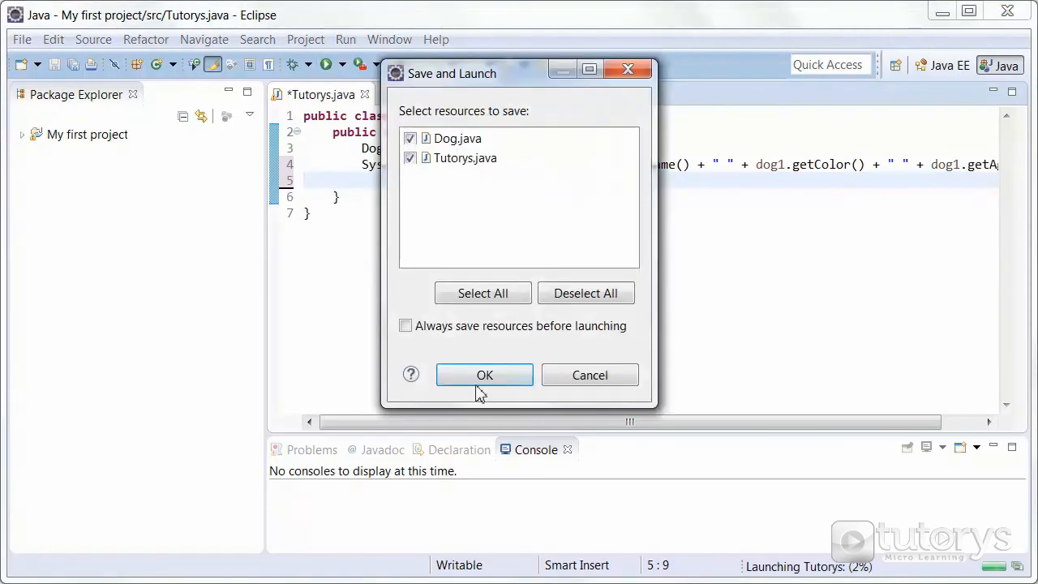
pyautogui.click(483, 375)
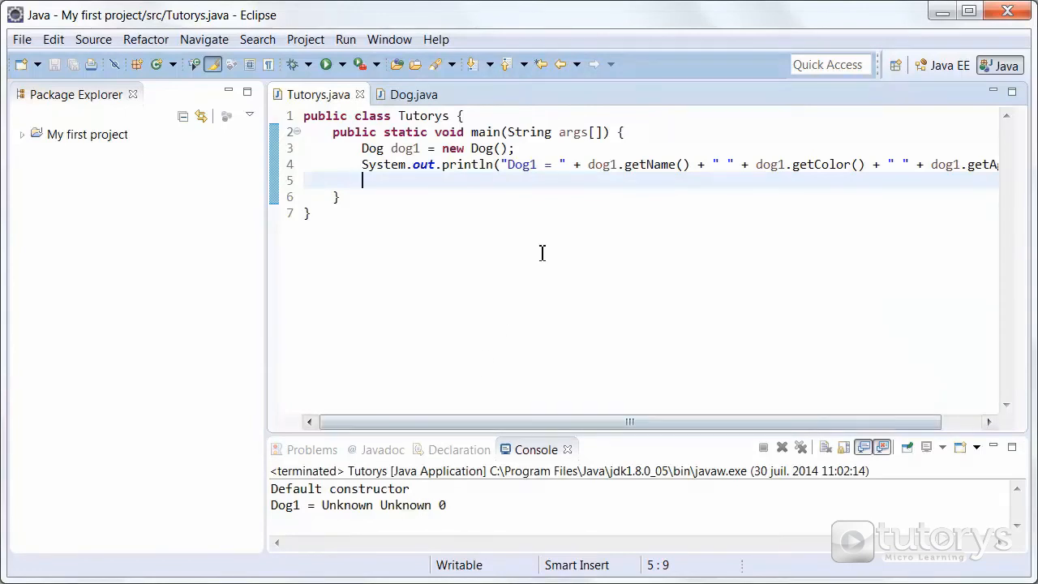
pyautogui.moveTo(655, 165)
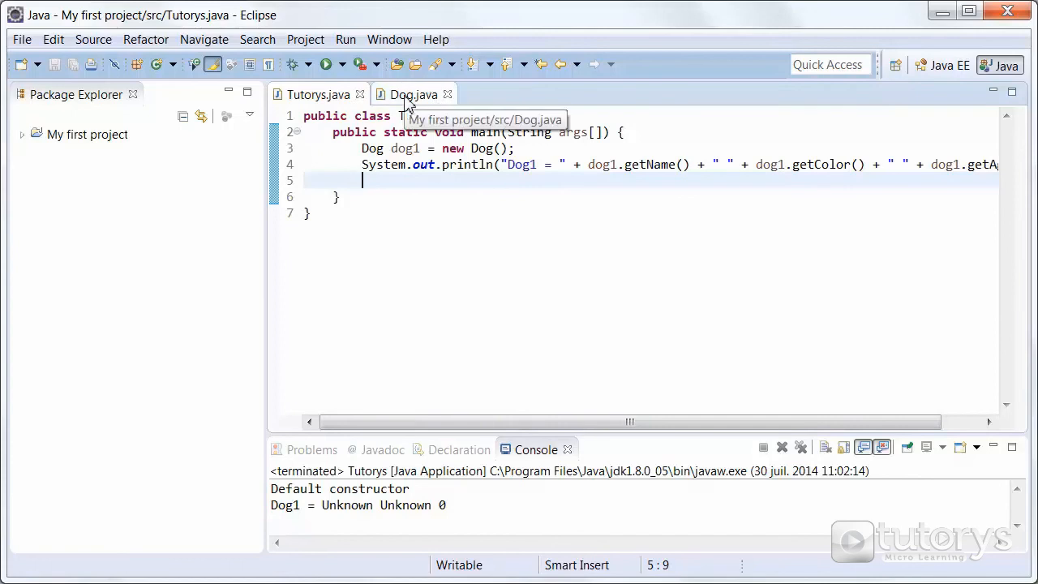
pyautogui.click(414, 94)
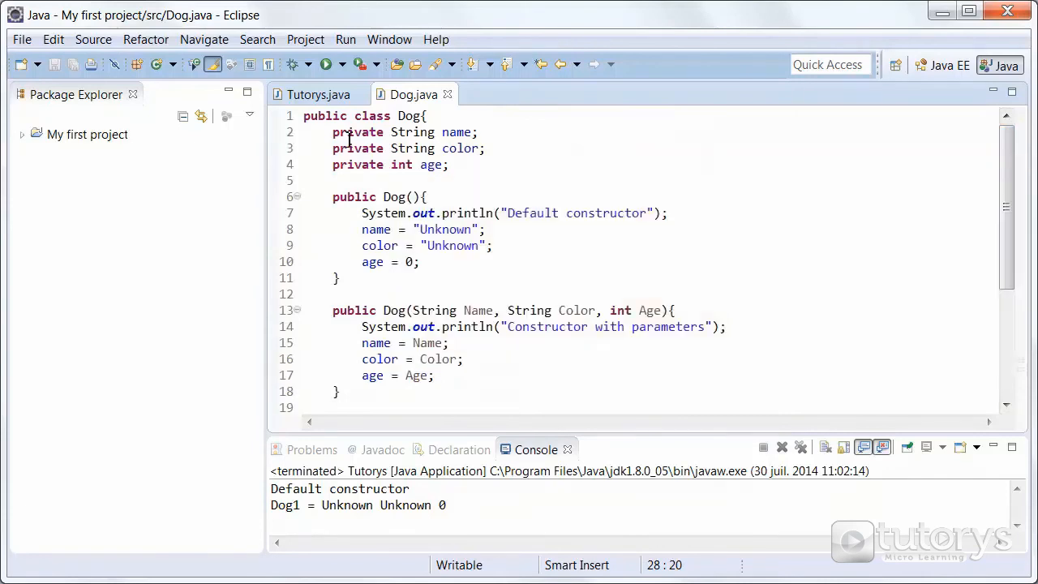
pyautogui.scroll(-3)
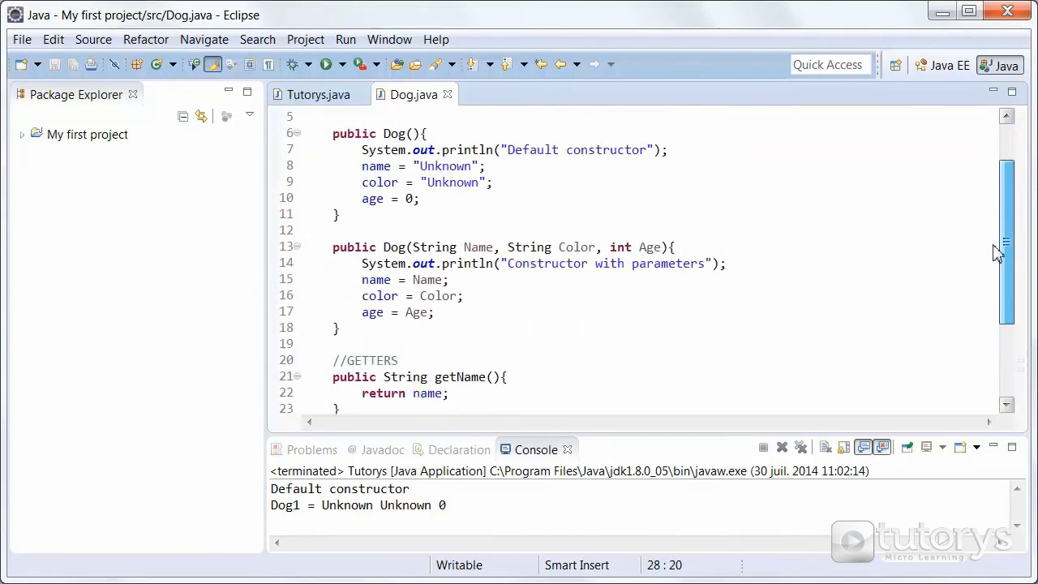
pyautogui.scroll(3)
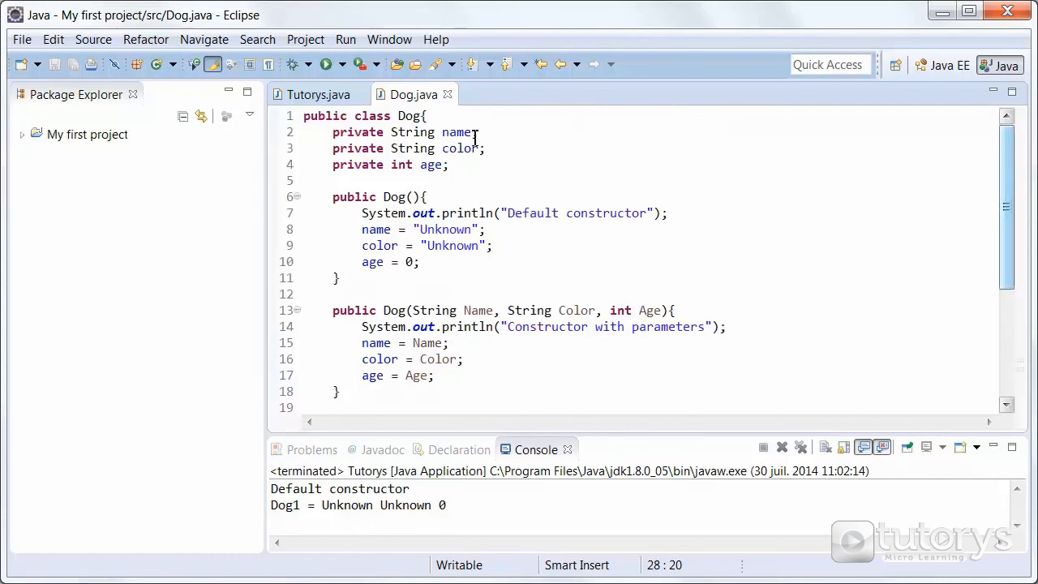
pyautogui.click(318, 94)
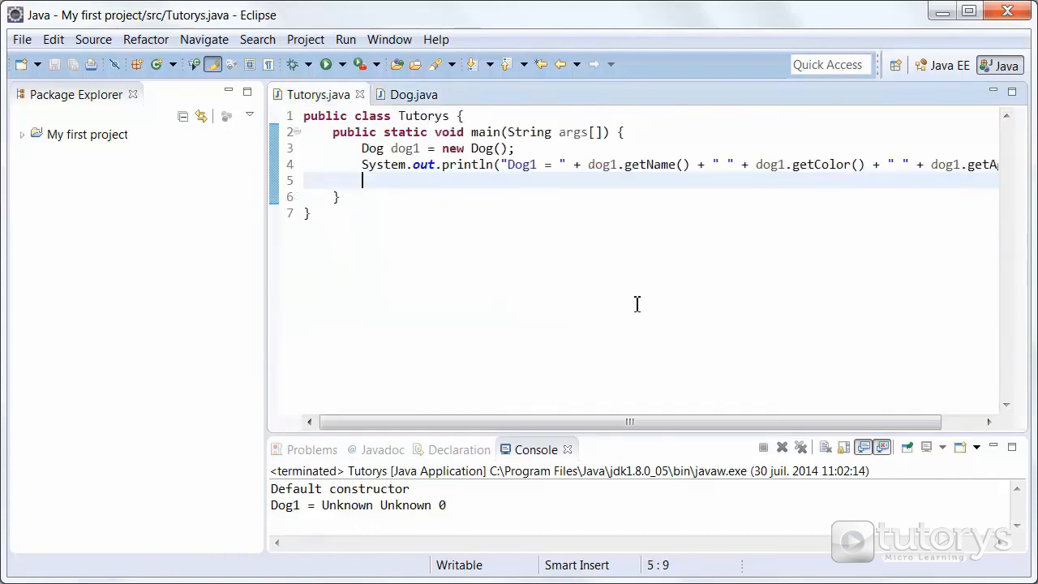